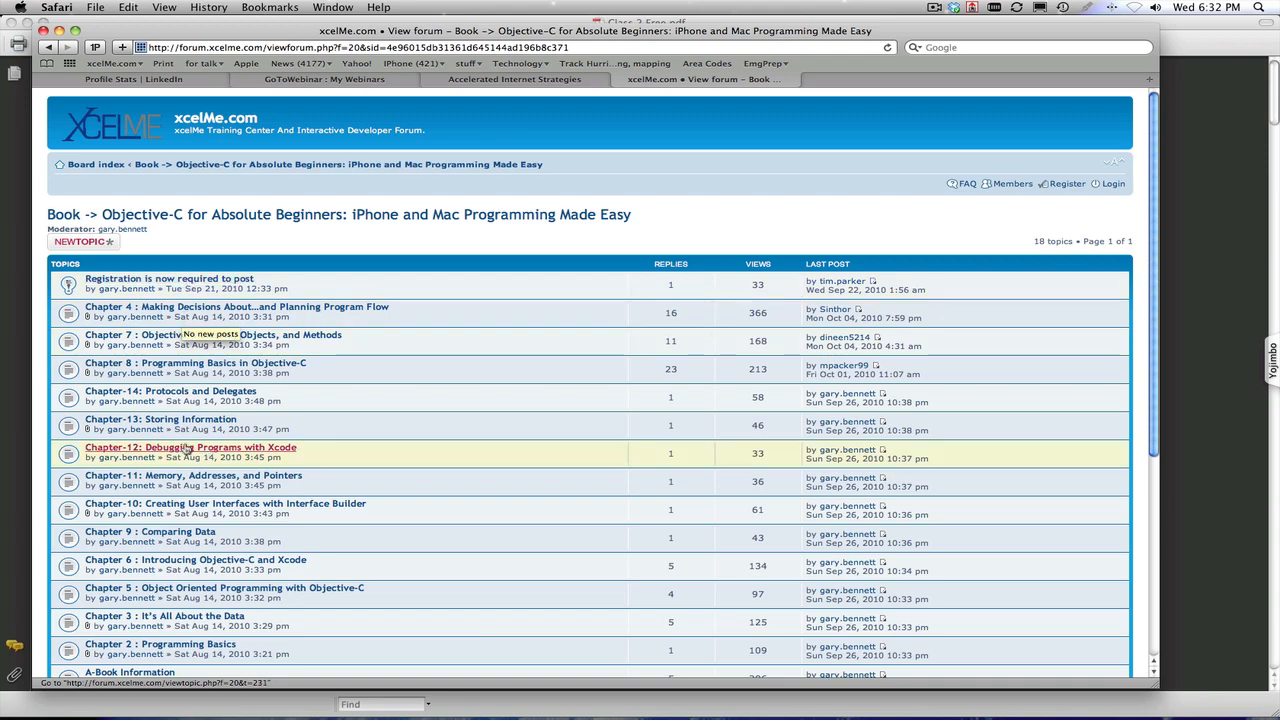
Step: Scroll the xcelMe forum topic list and open the B-Introduction topic
scroll(down, 3)
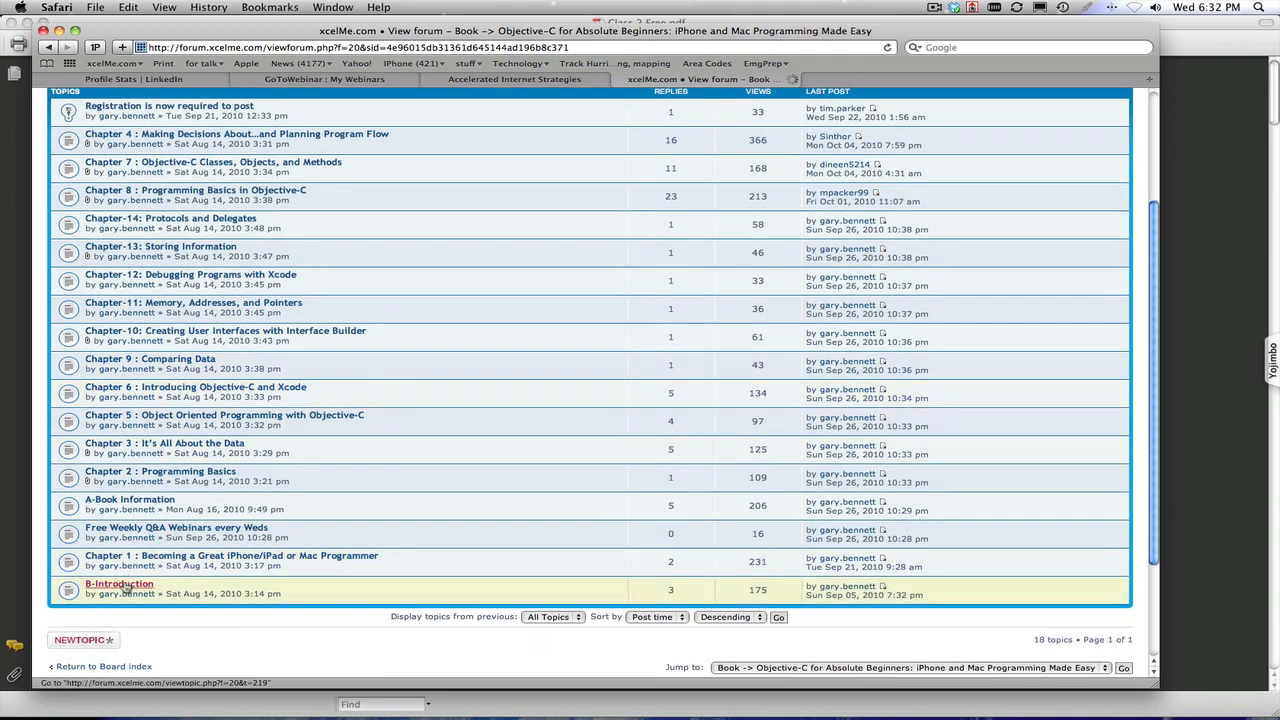
click(119, 583)
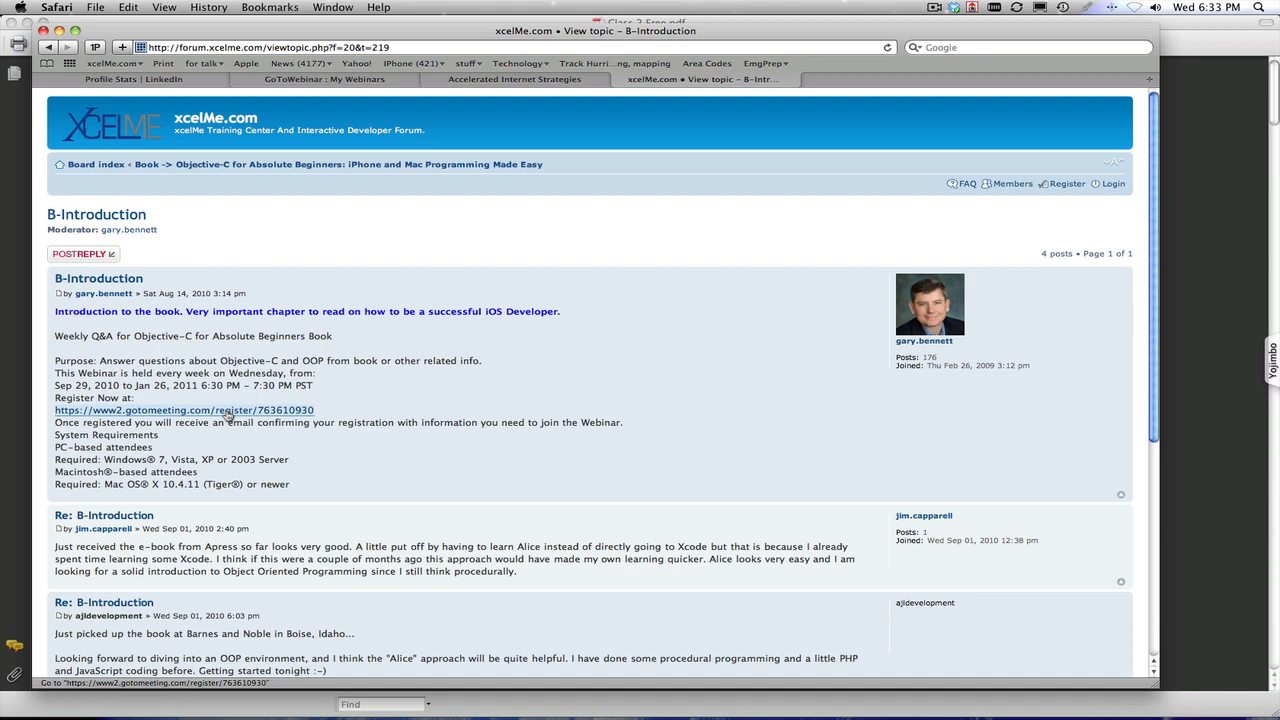
mouse_move(267, 348)
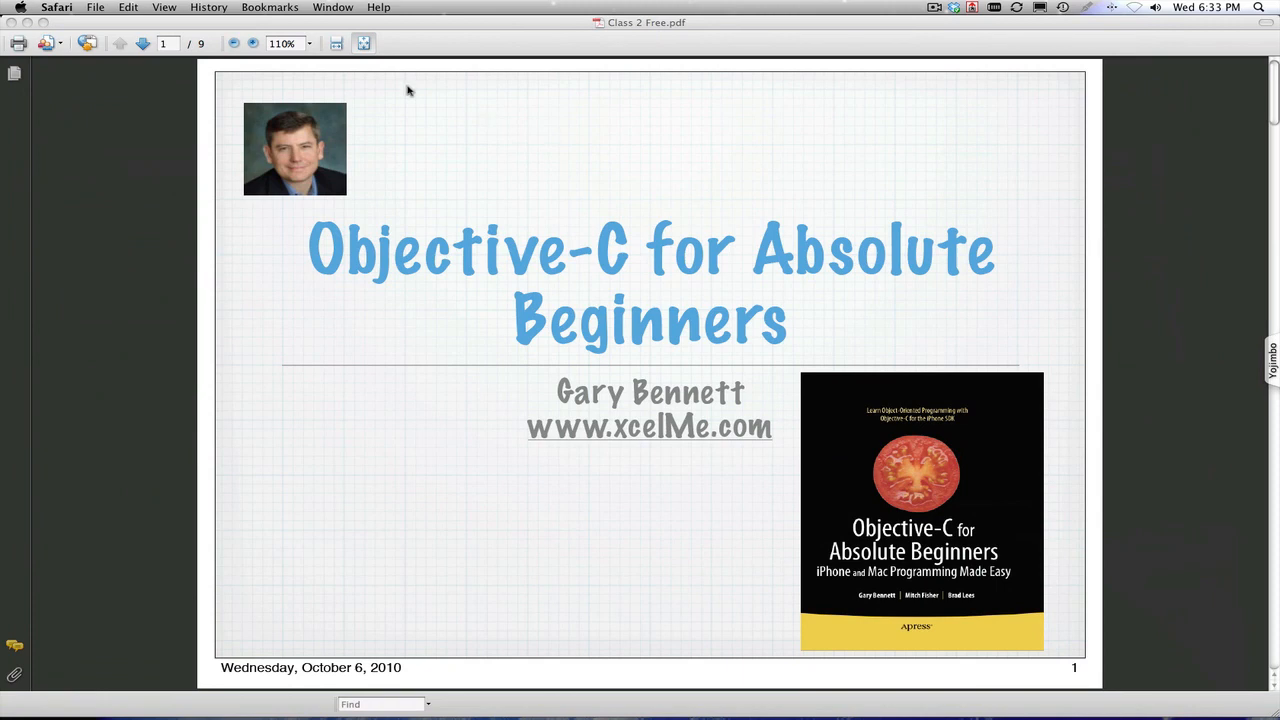
Step: Page through the Class 2 Free slides from Chapters to the classes Terms slide, page 9 of 9
click(143, 43)
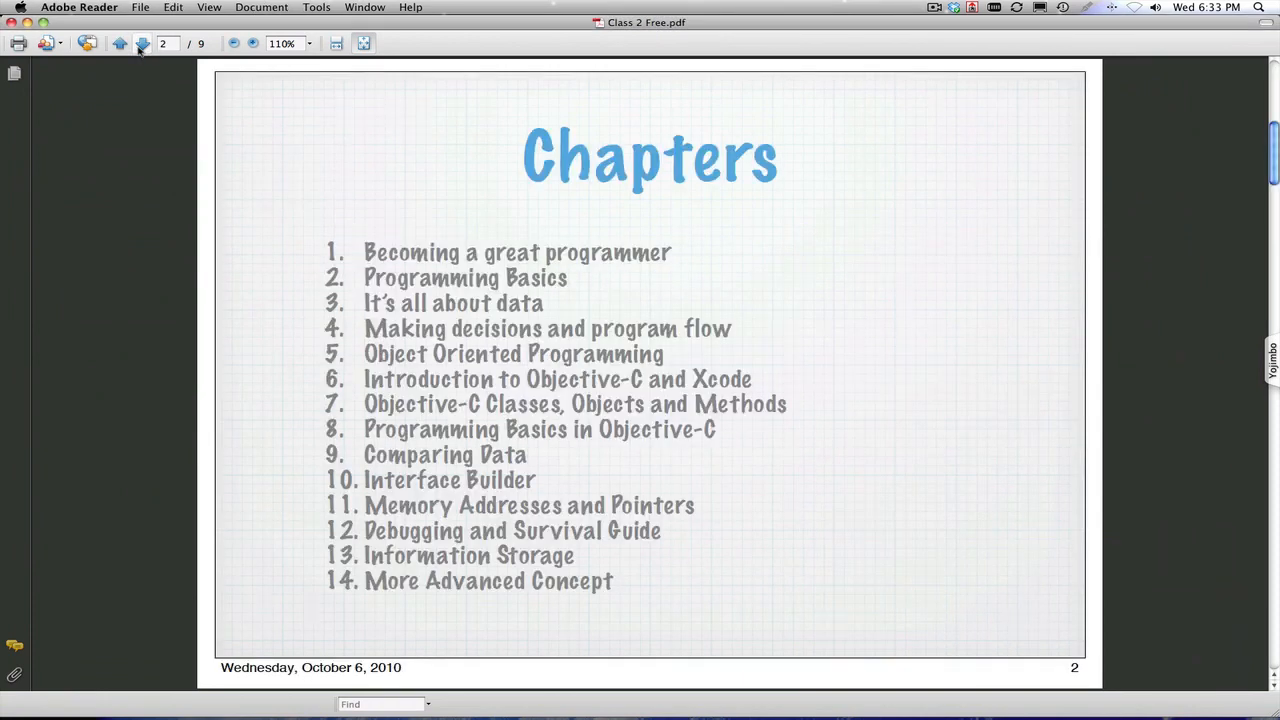
click(142, 43)
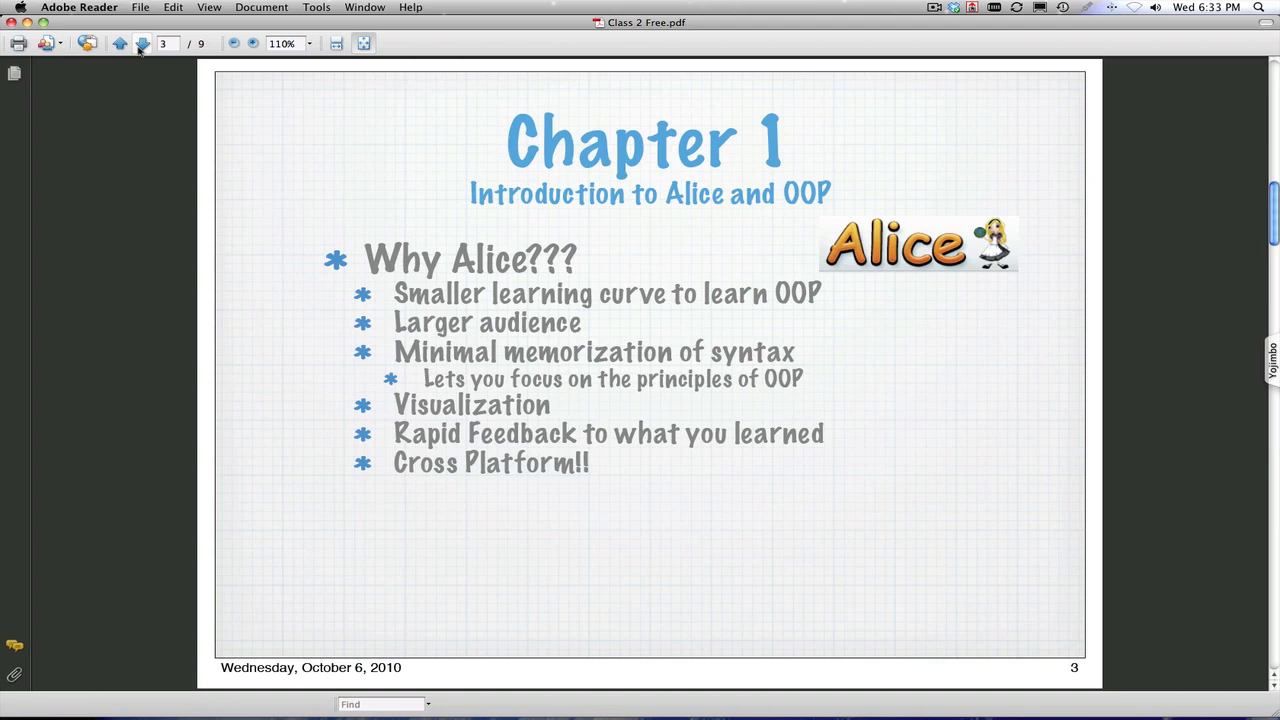
click(142, 43)
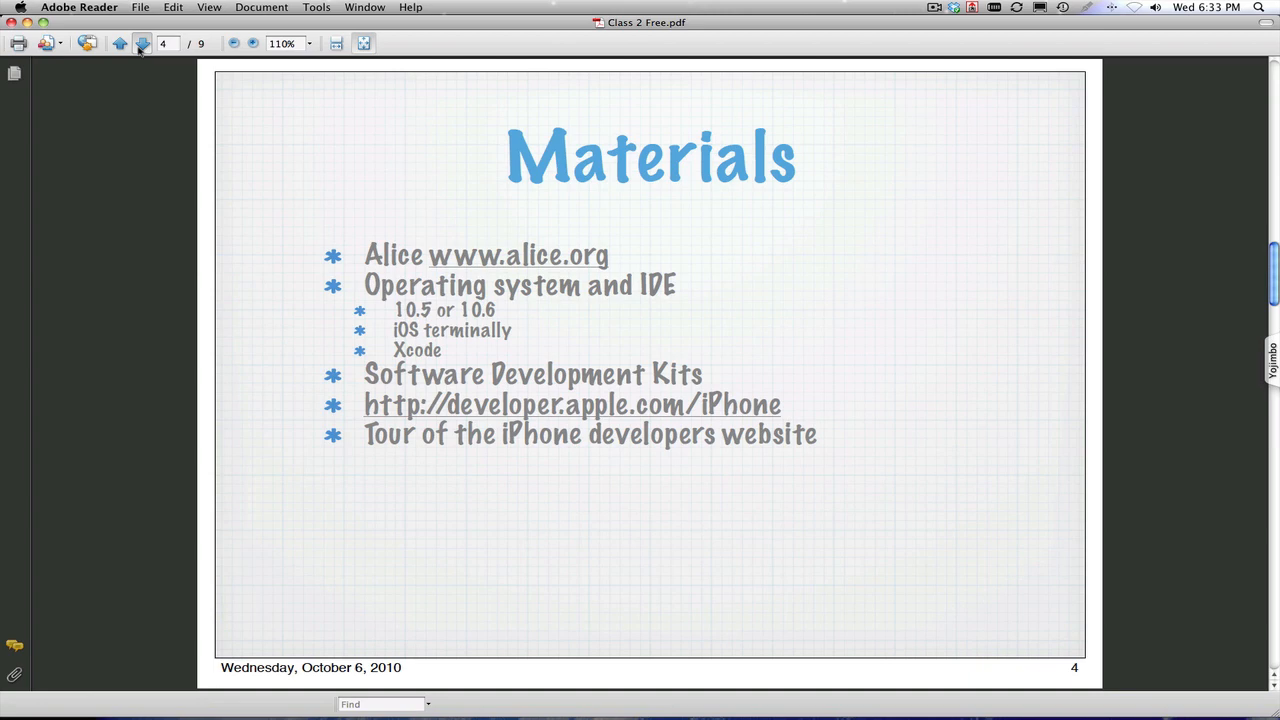
click(142, 43)
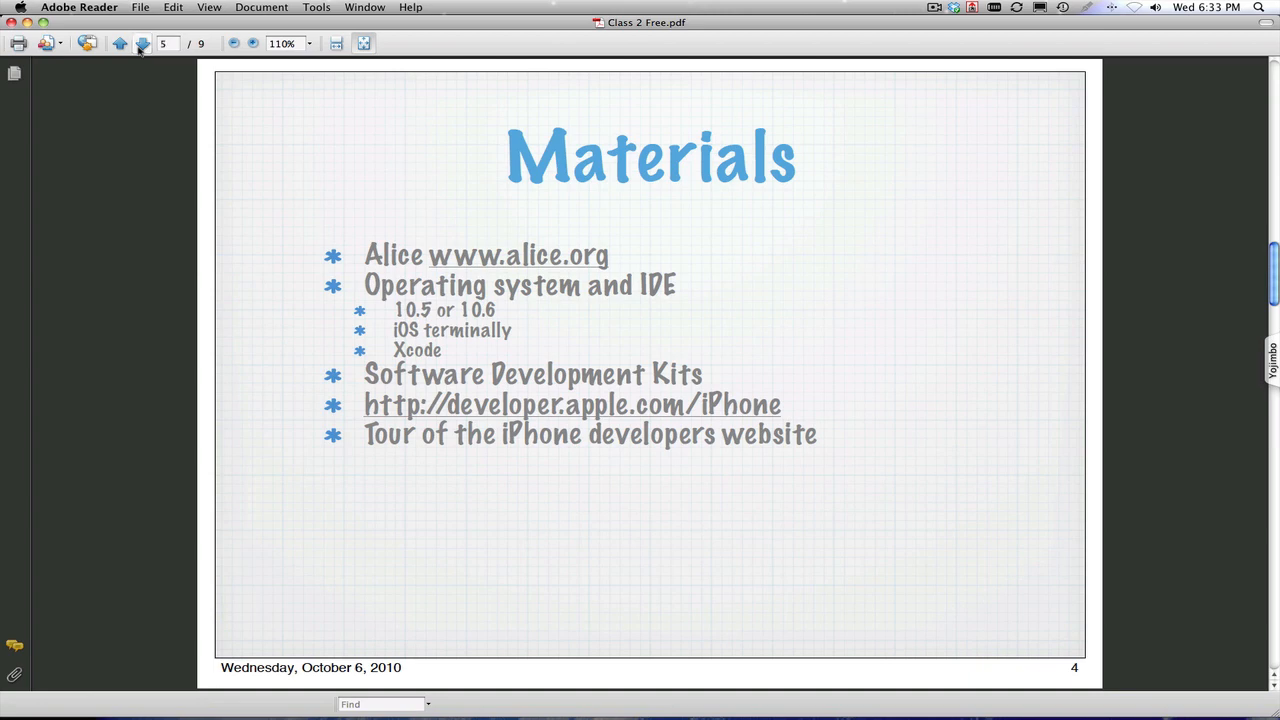
click(142, 43)
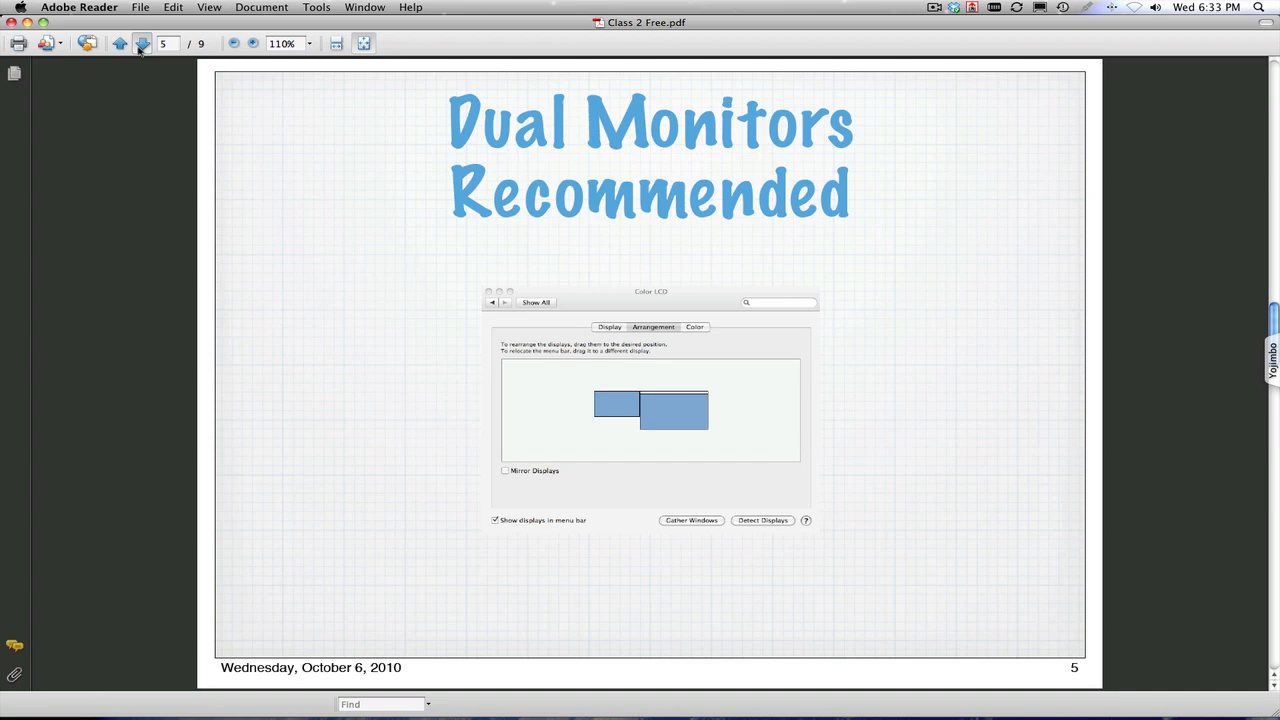
click(142, 43)
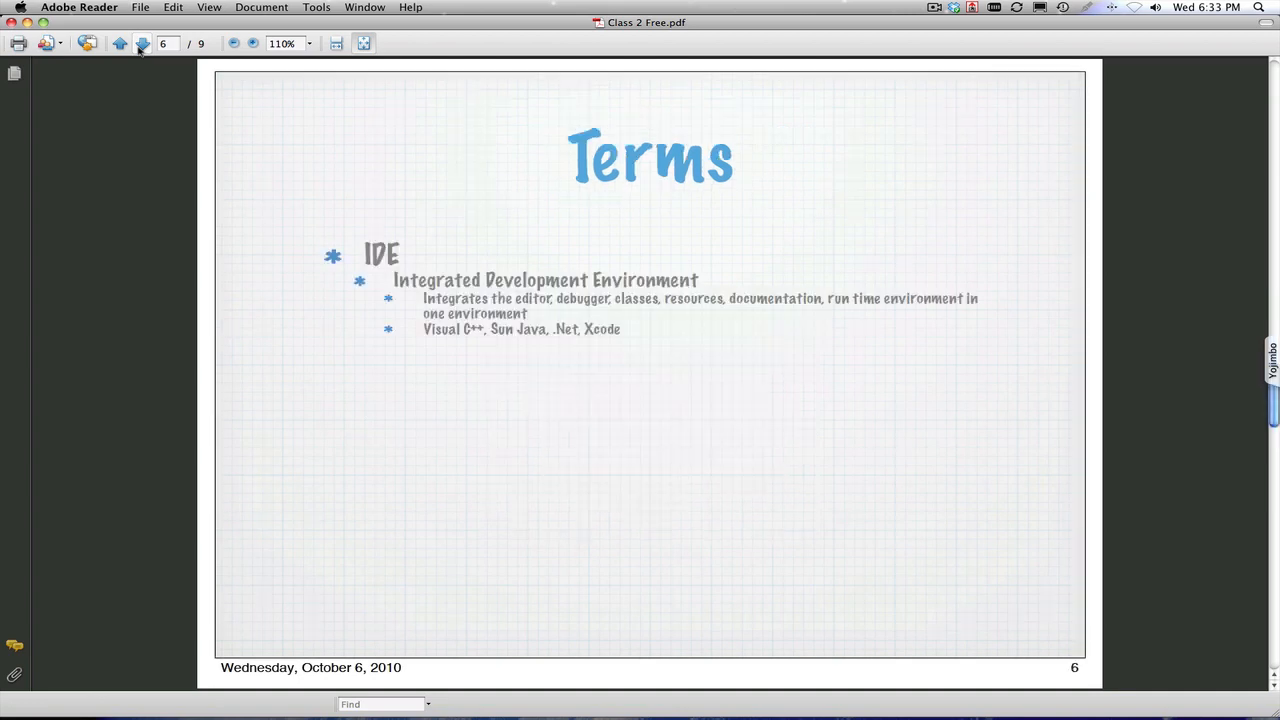
click(142, 43)
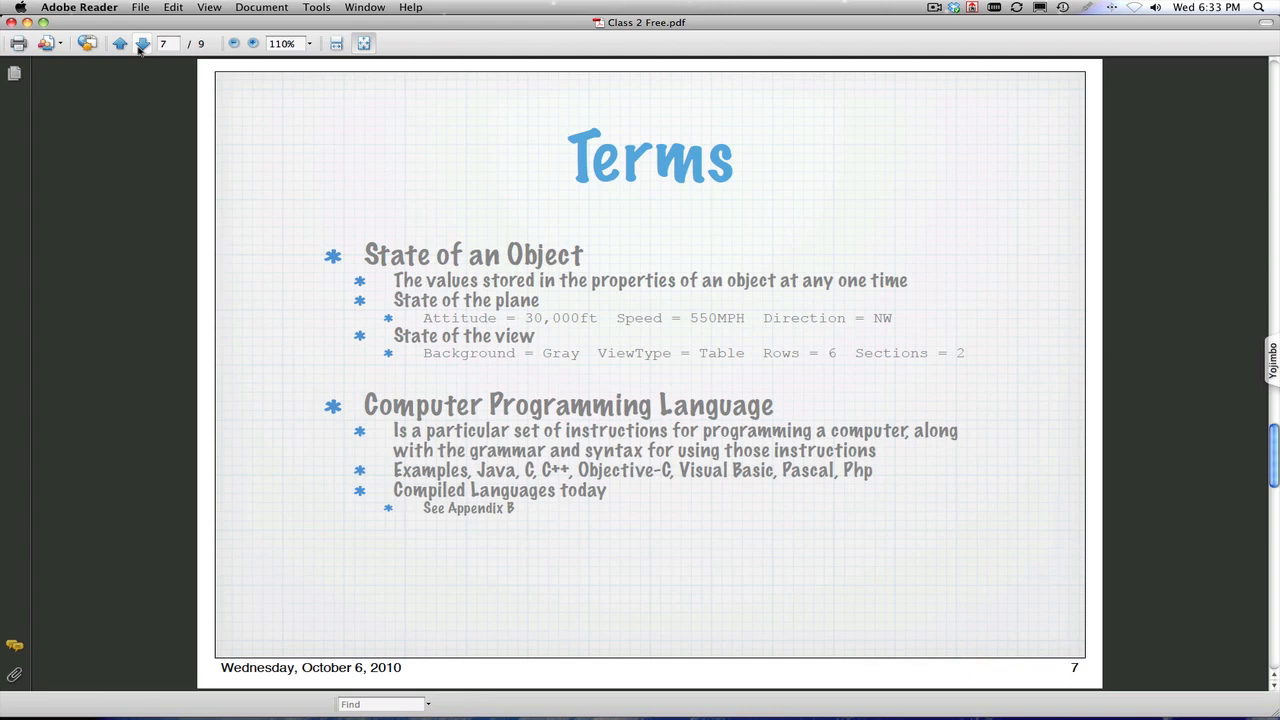
click(142, 43)
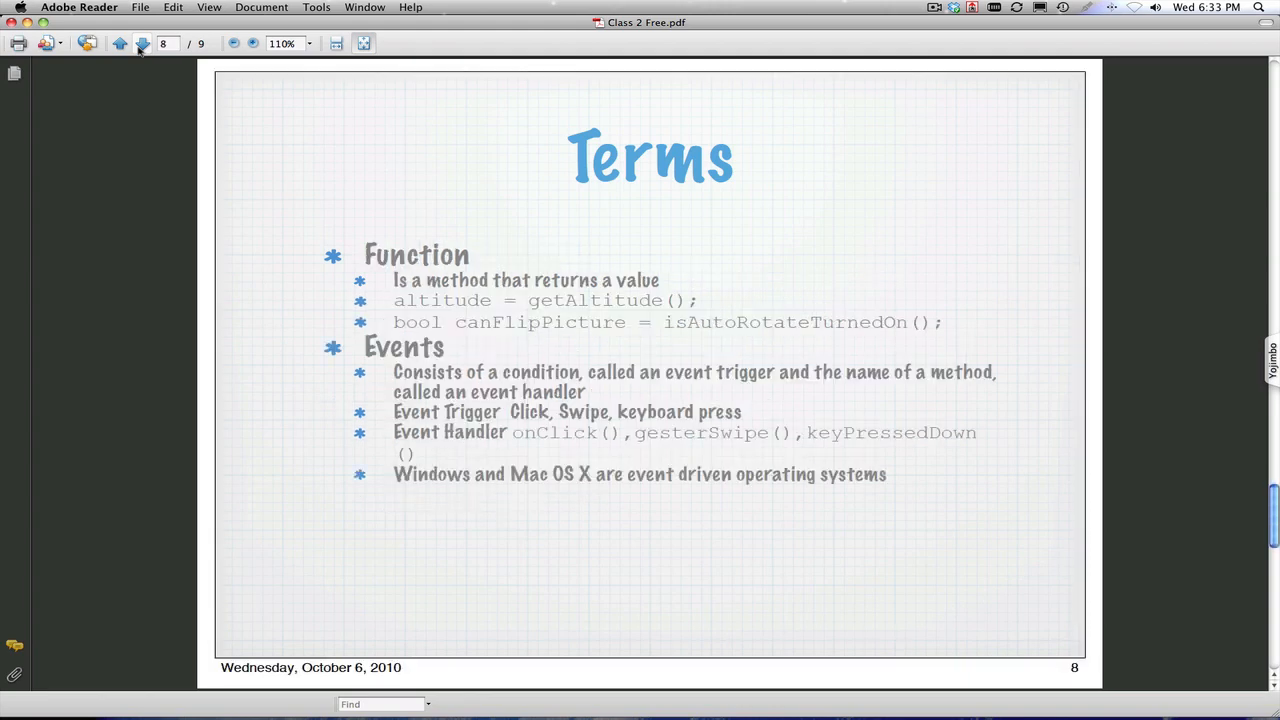
click(143, 43)
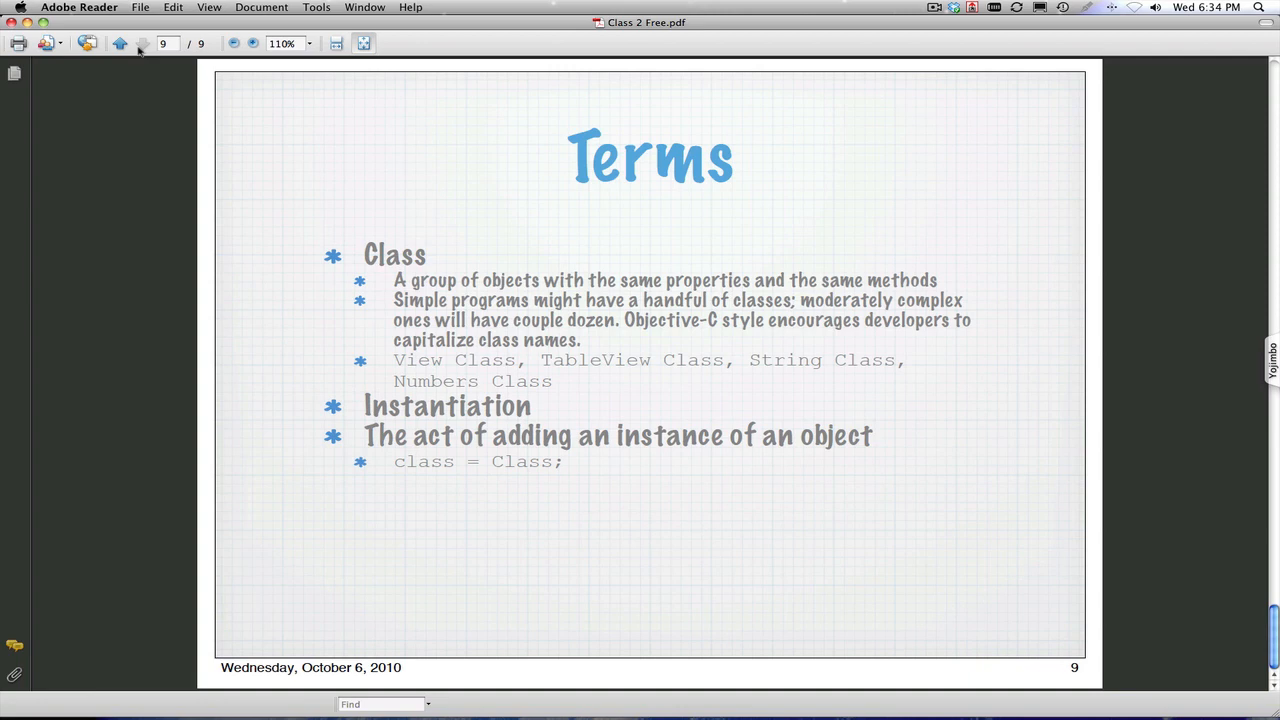
mouse_move(524, 387)
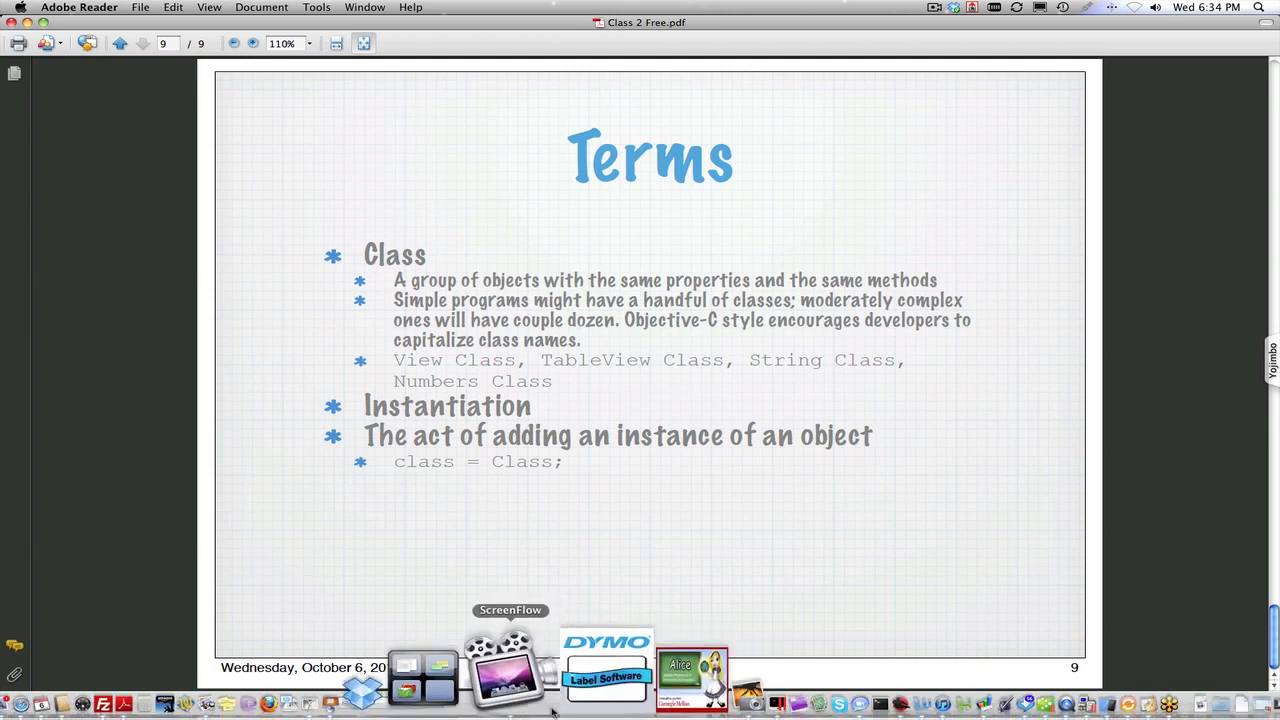
mouse_move(595, 670)
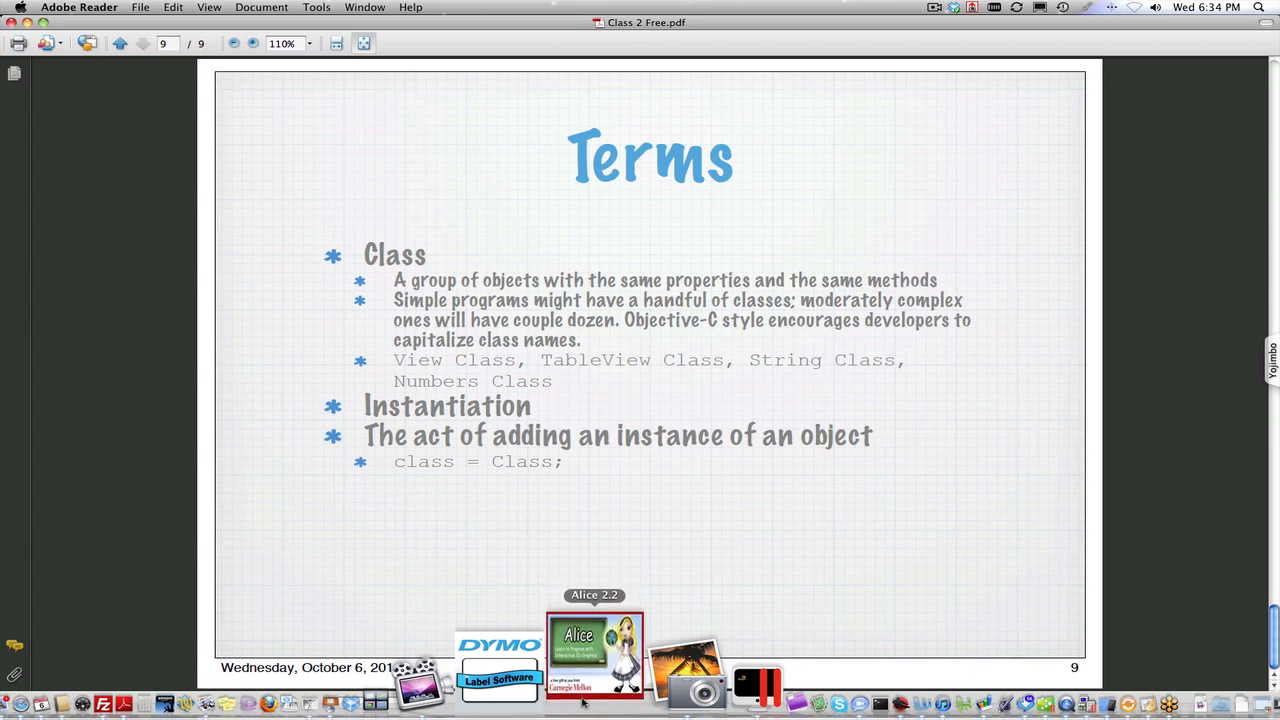
Step: Launch Alice 2.2 from its Dock icon and wait for the Welcome dialog
click(595, 660)
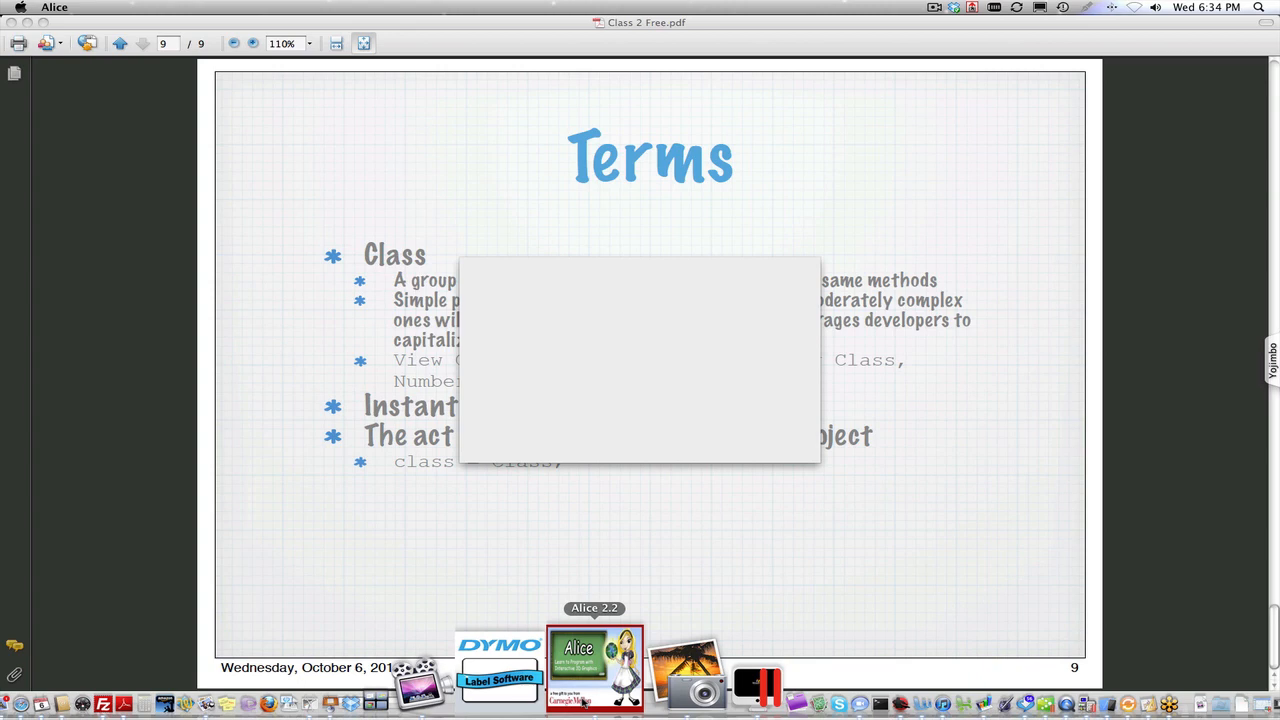
click(594, 670)
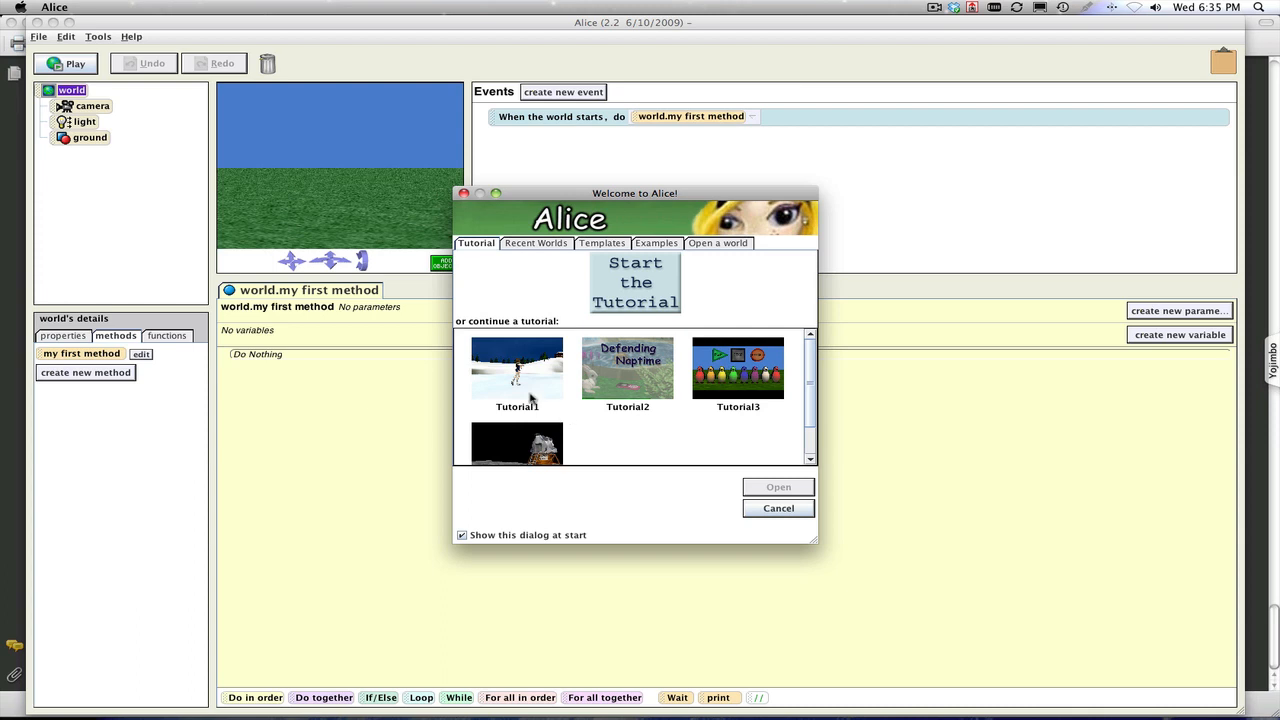
mouse_move(822, 445)
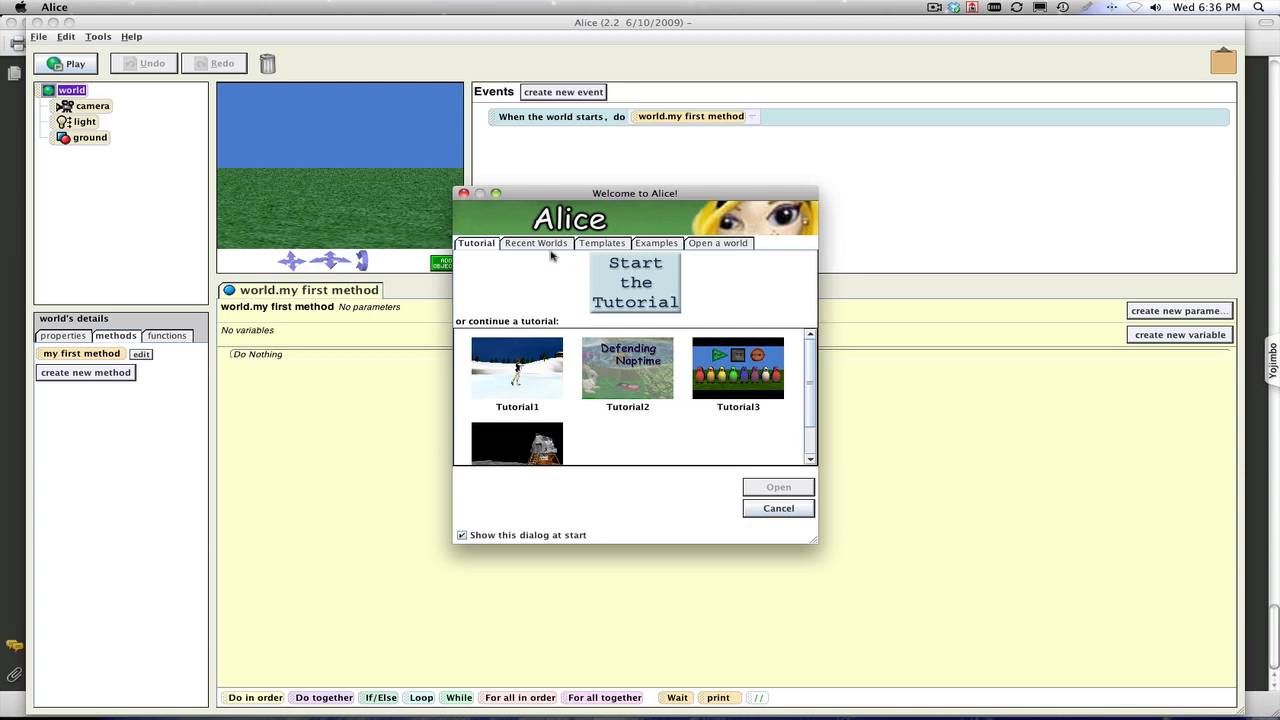
Step: Open a new world from the space template in the Welcome dialog's Templates list
click(601, 243)
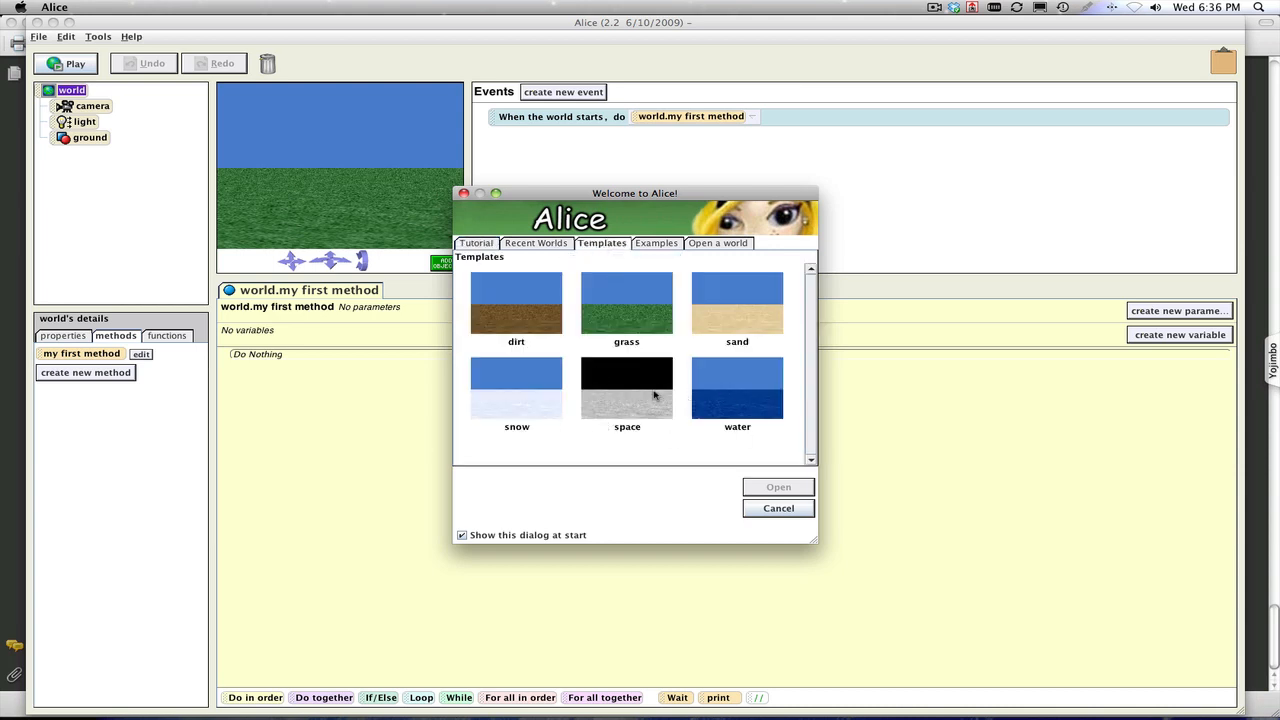
mouse_move(635, 395)
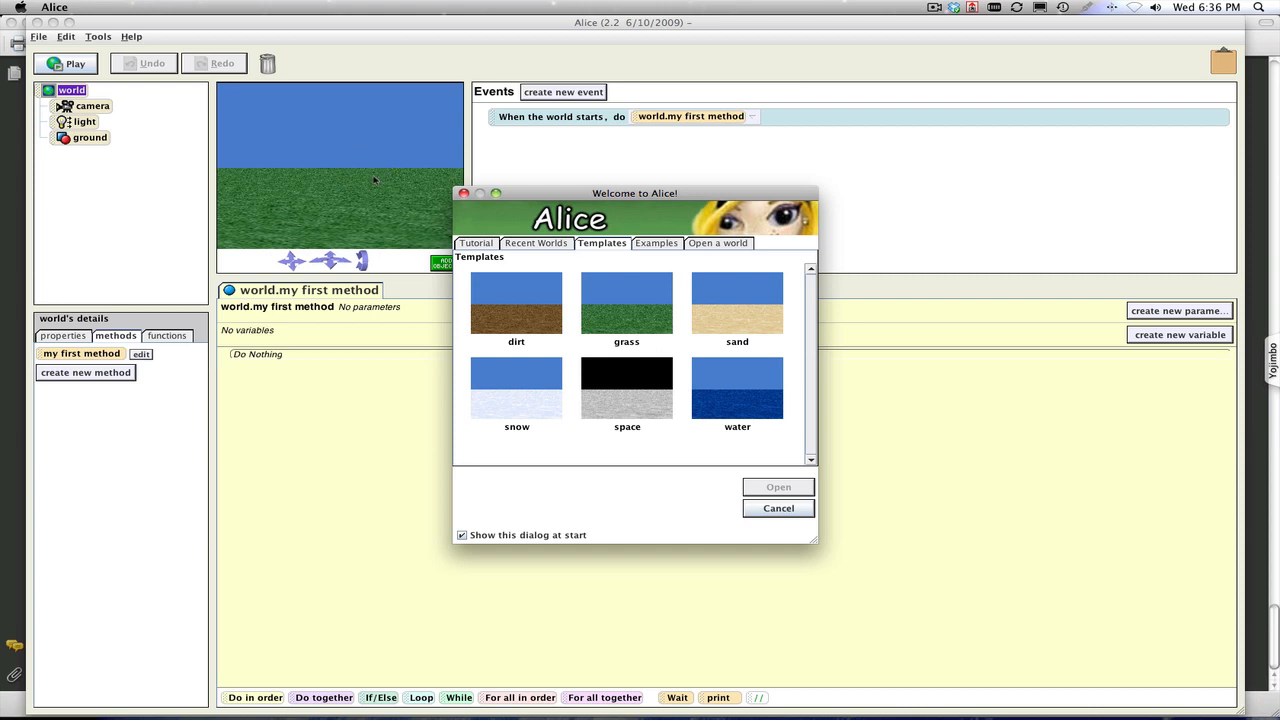
mouse_move(820, 489)
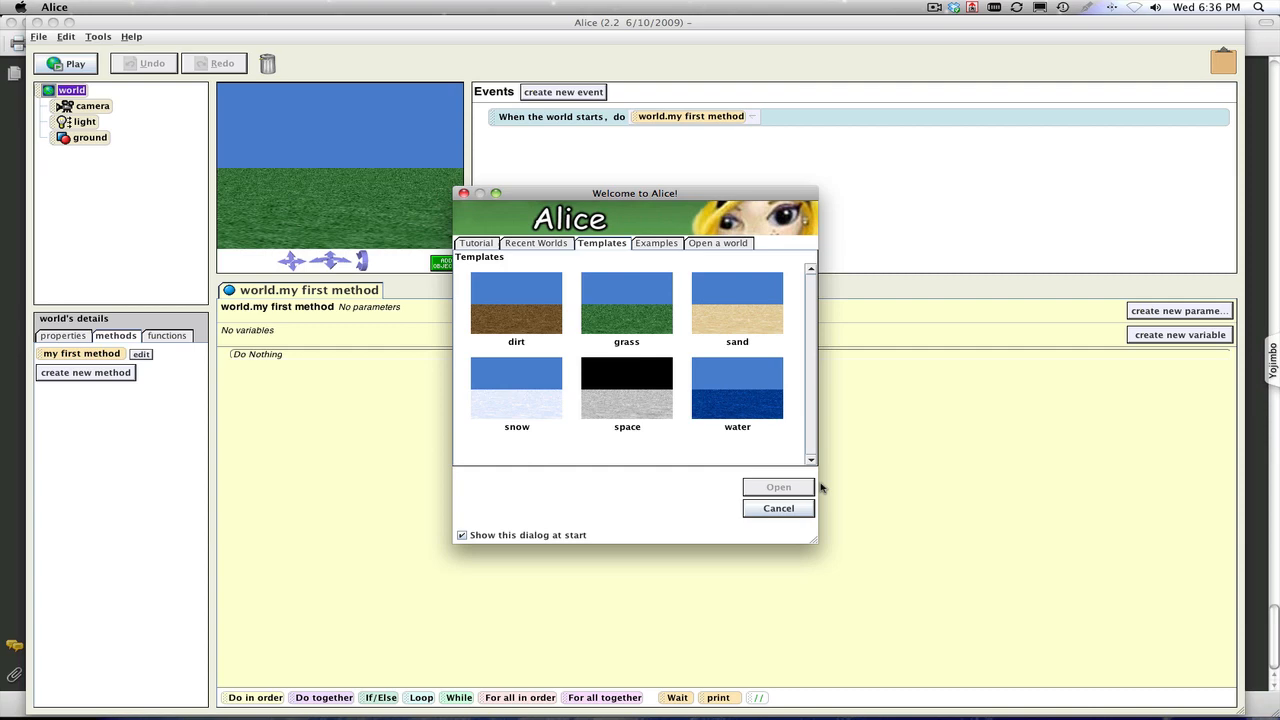
click(627, 388)
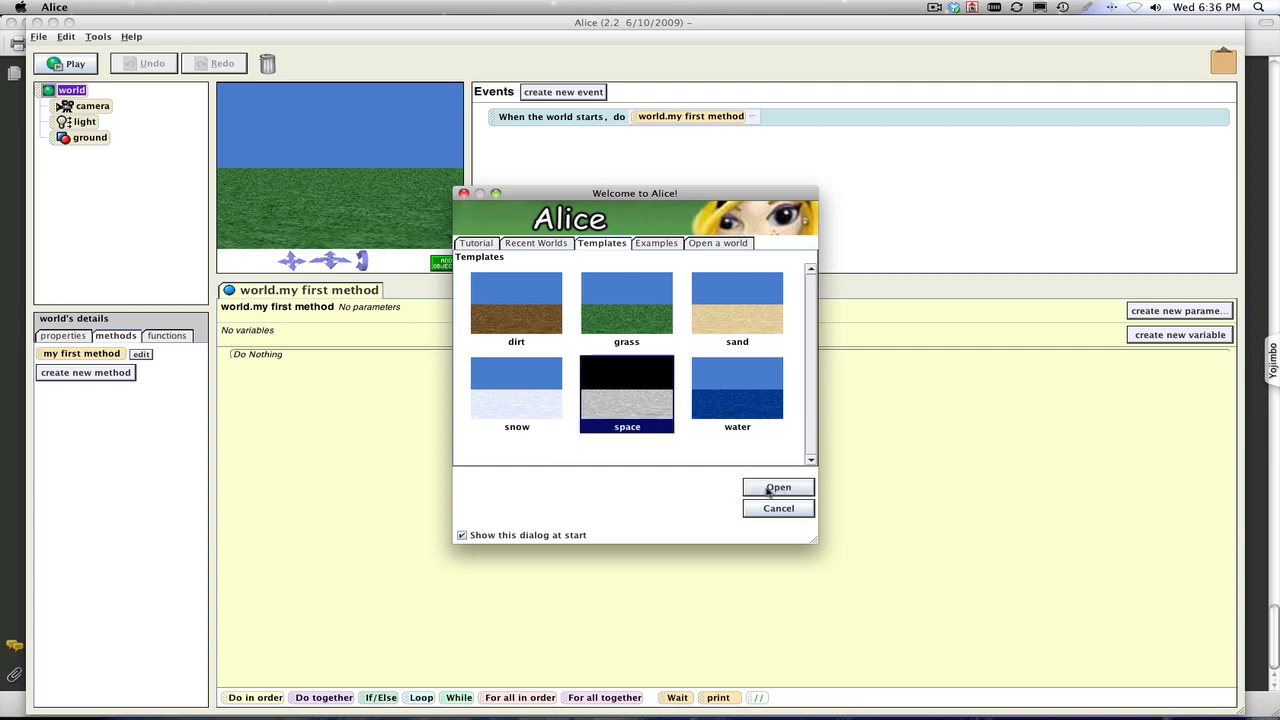
click(778, 487)
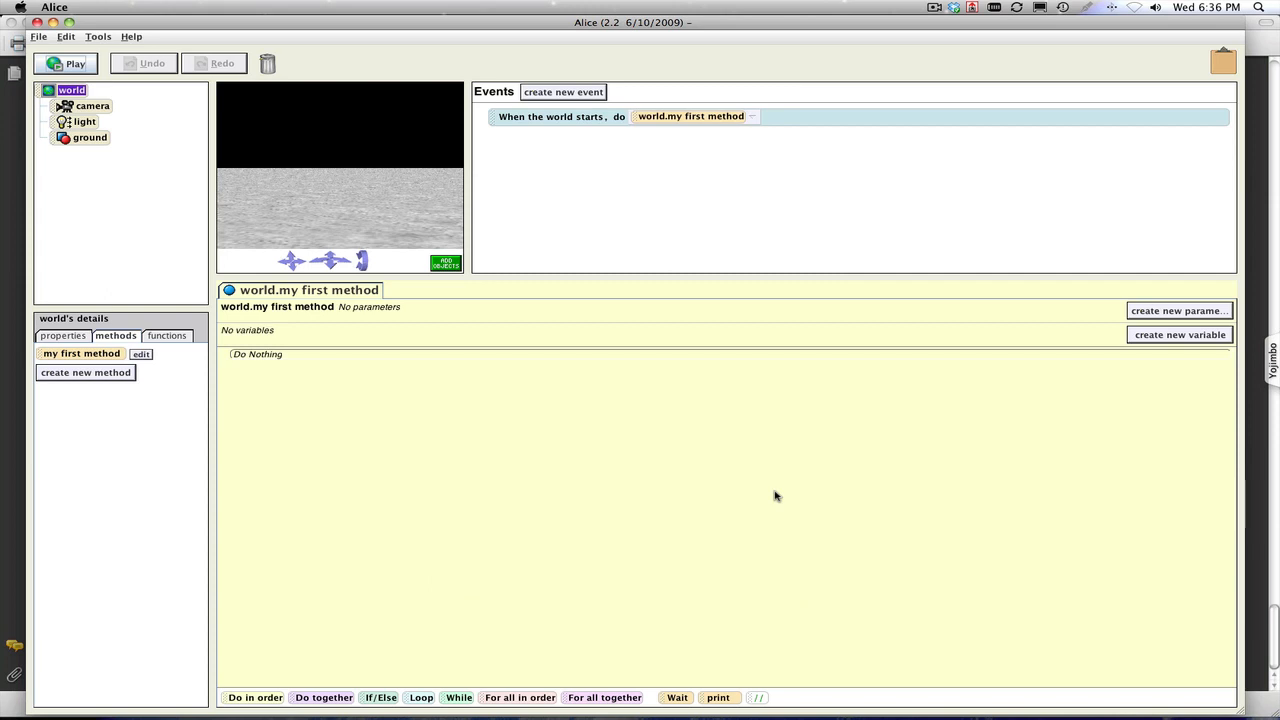
mouse_move(683, 272)
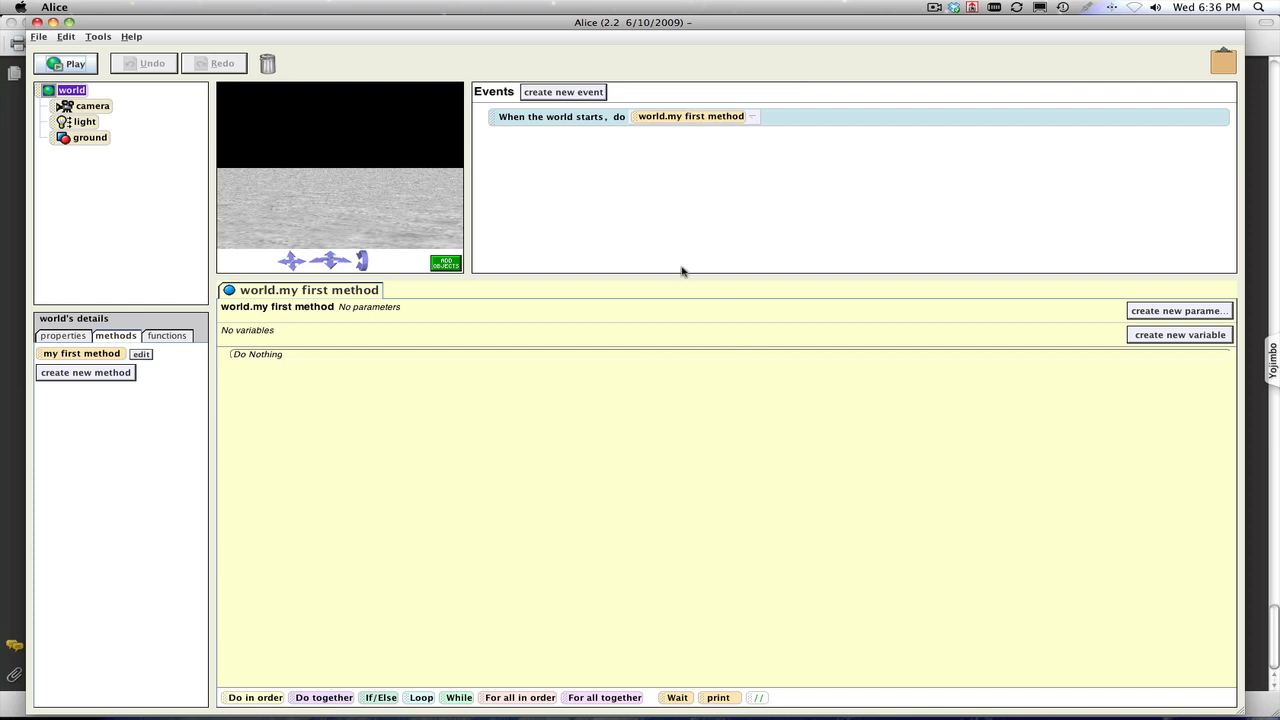
mouse_move(465, 257)
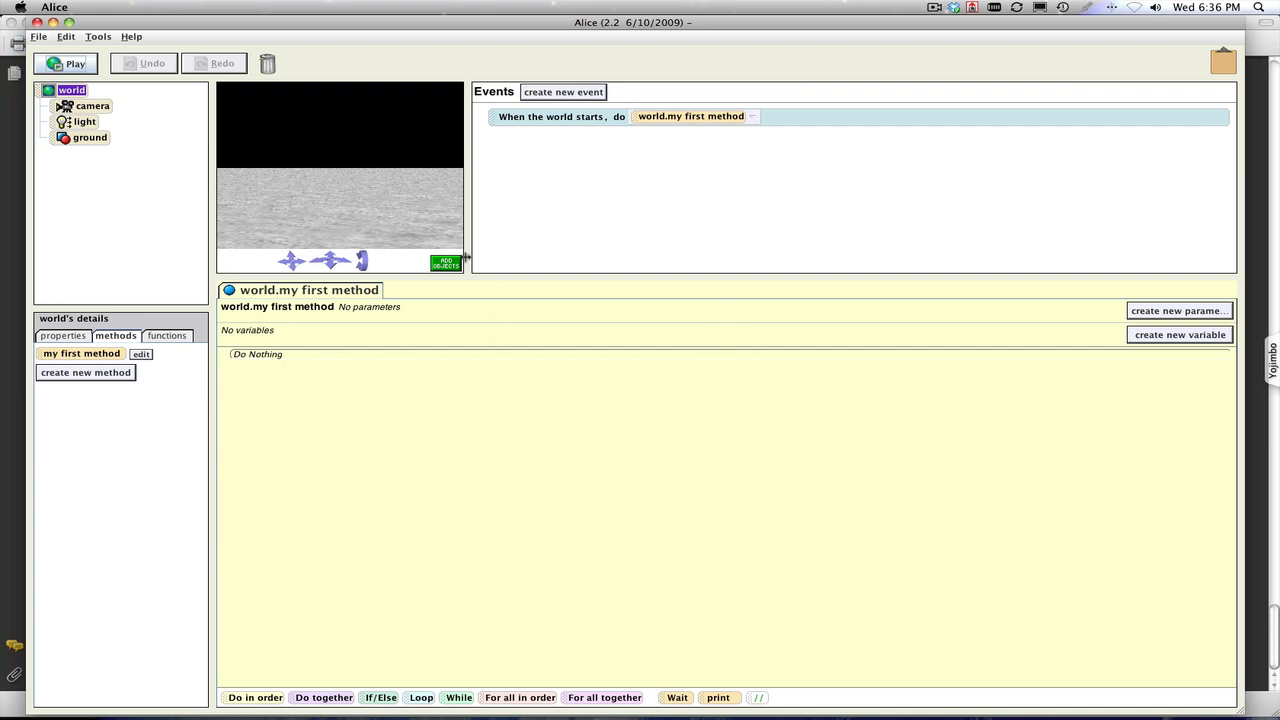
Step: Enter Add Objects mode and scroll the Local Gallery over to the Space folder
click(445, 262)
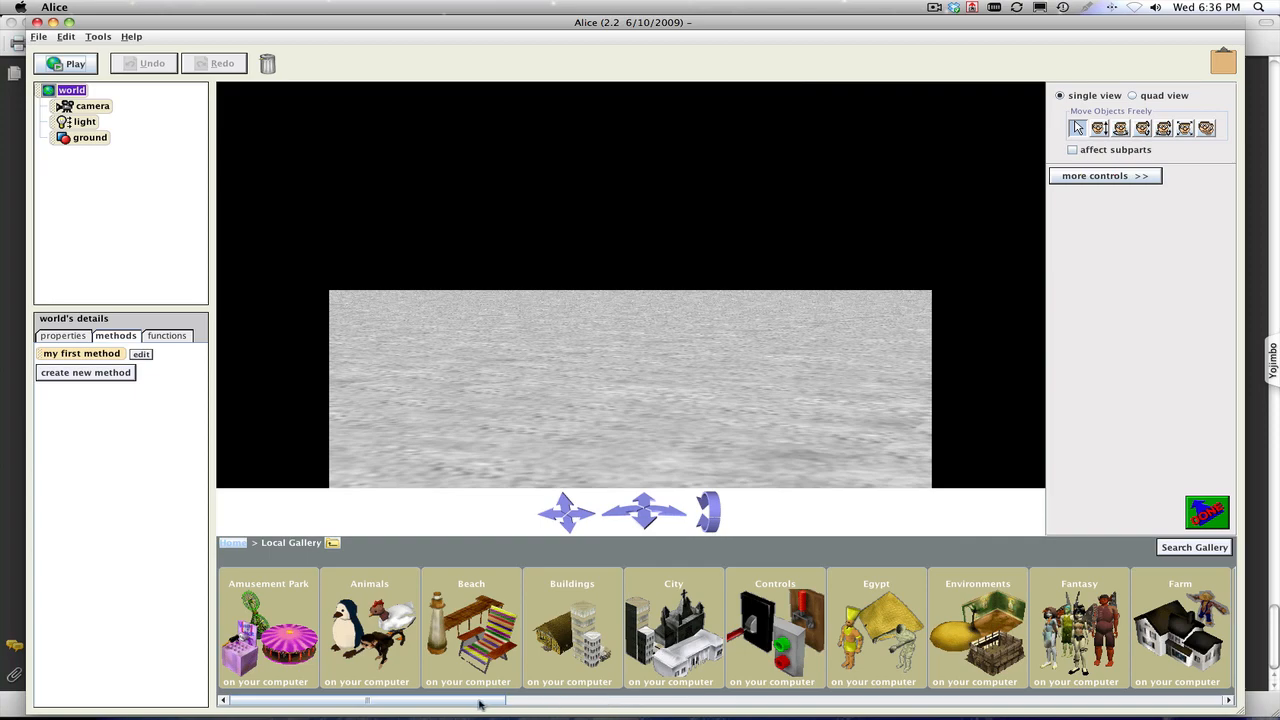
scroll(right, 3)
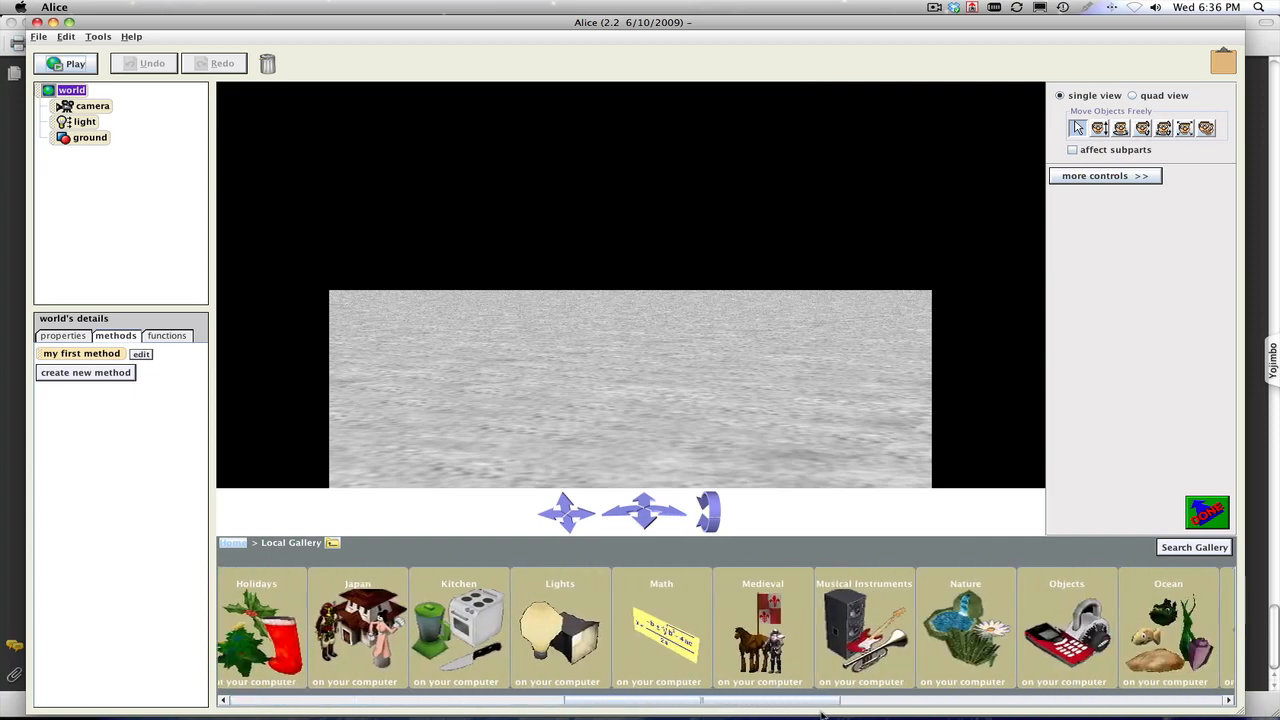
scroll(right, 3)
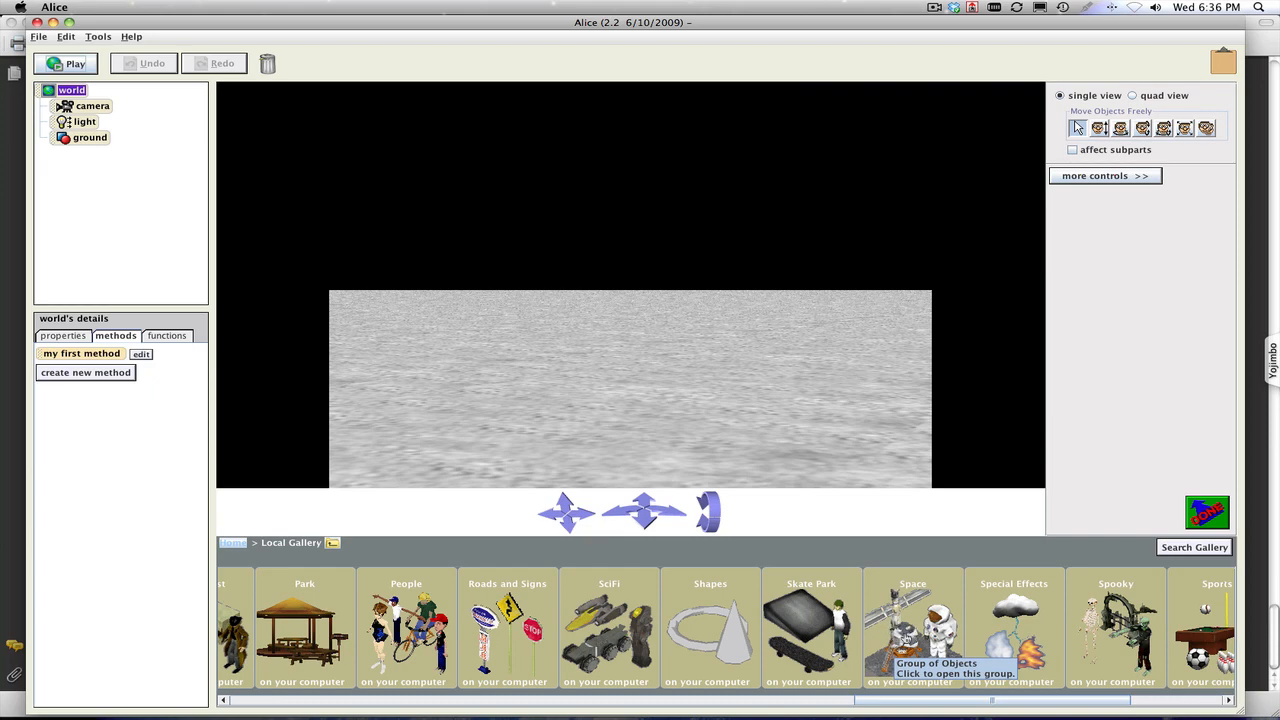
Step: Add an astronaut from the Space collection, then select the left astronaut with the turn tool
click(911, 627)
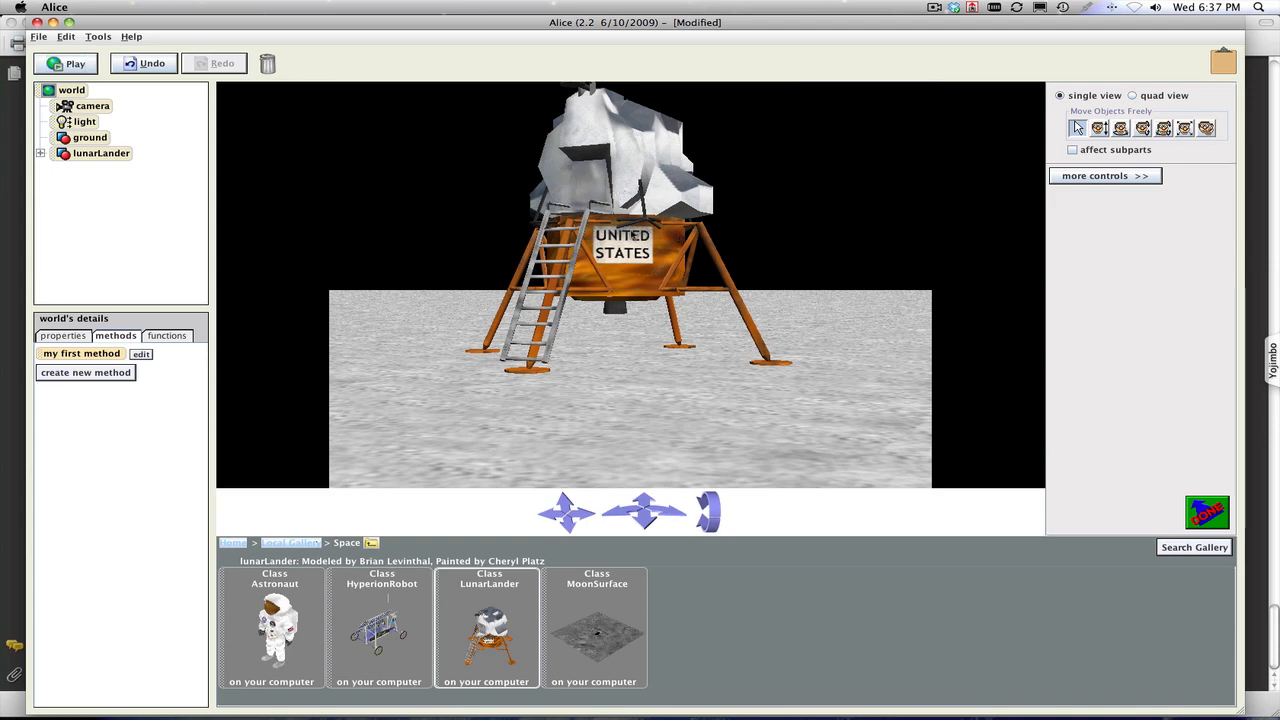
click(101, 153)
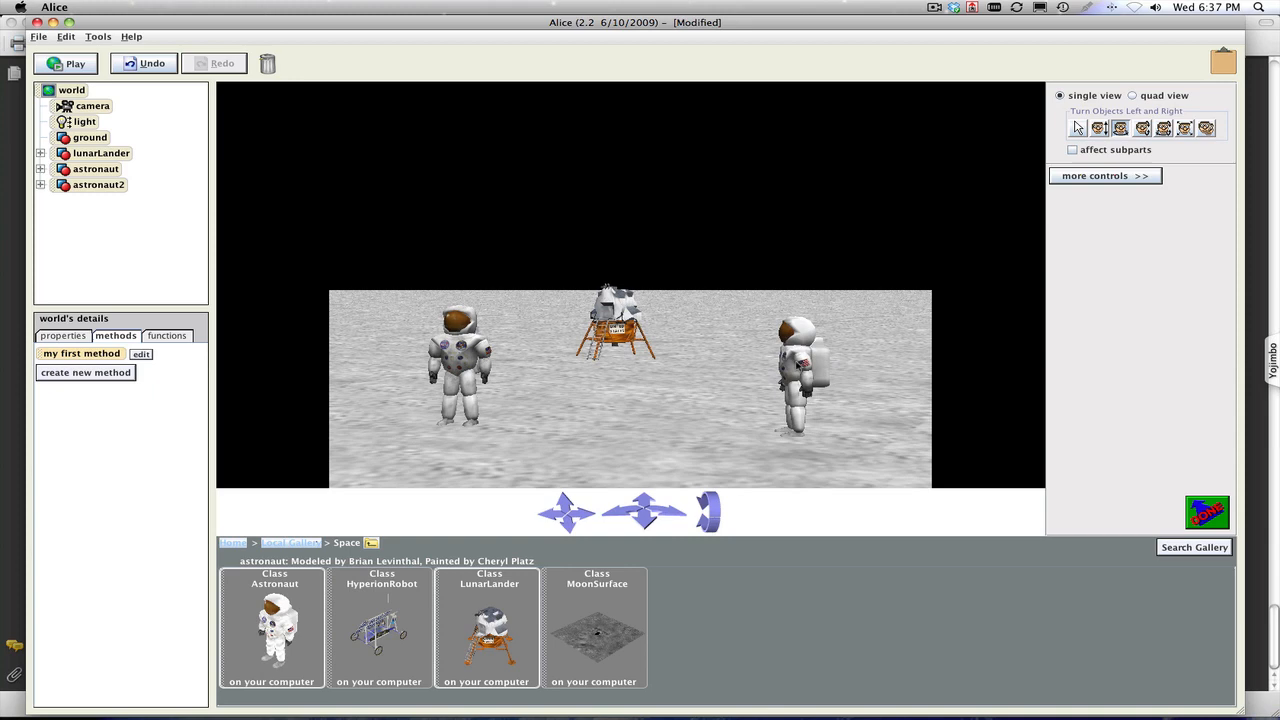
click(95, 168)
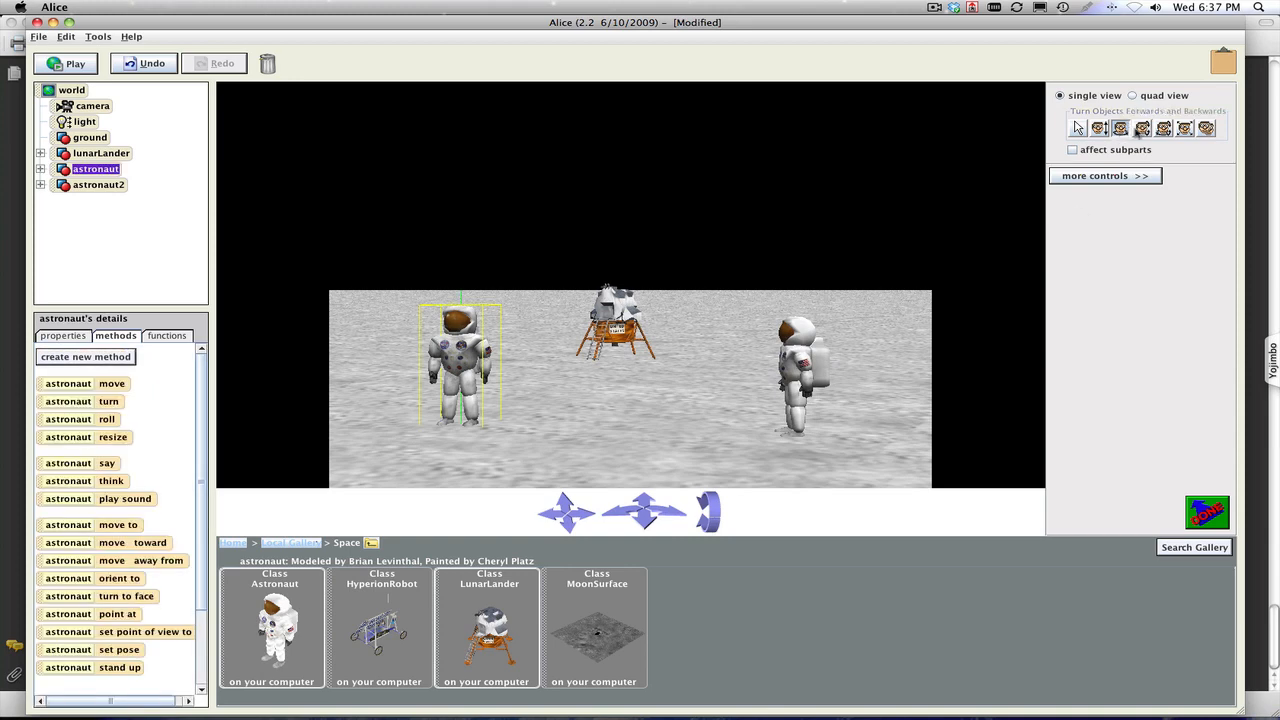
click(1098, 127)
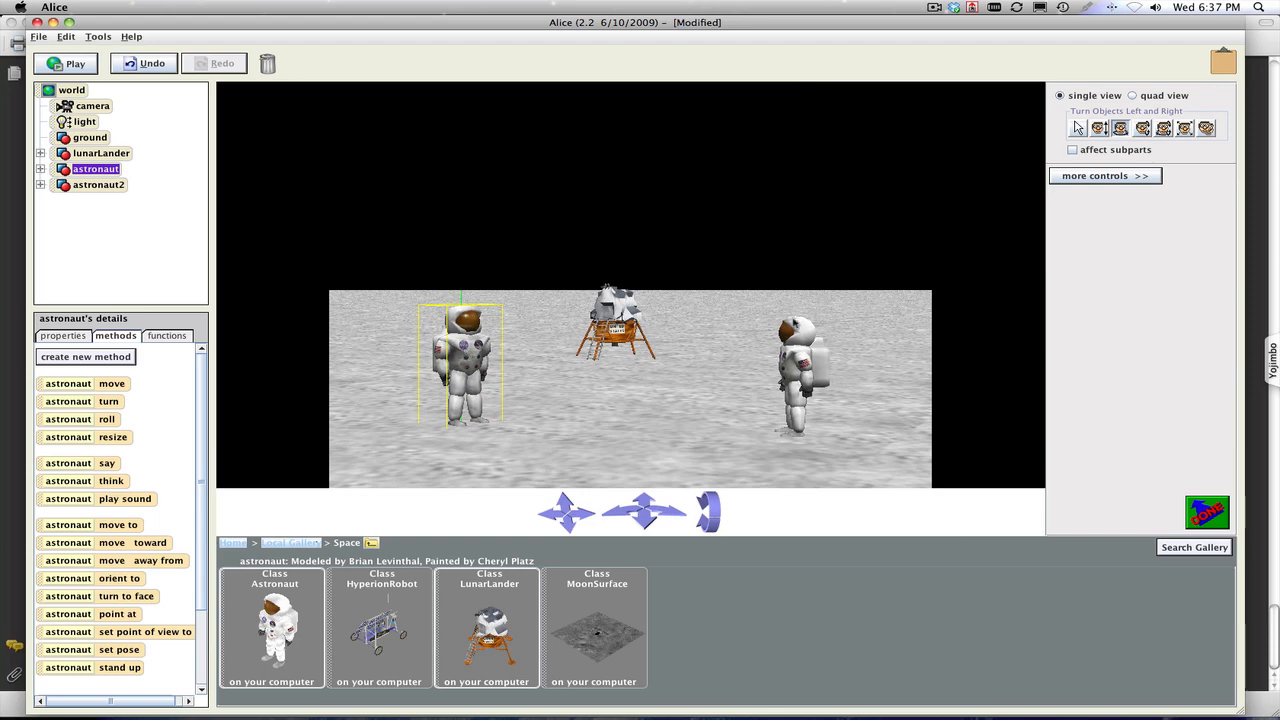
mouse_move(1050, 438)
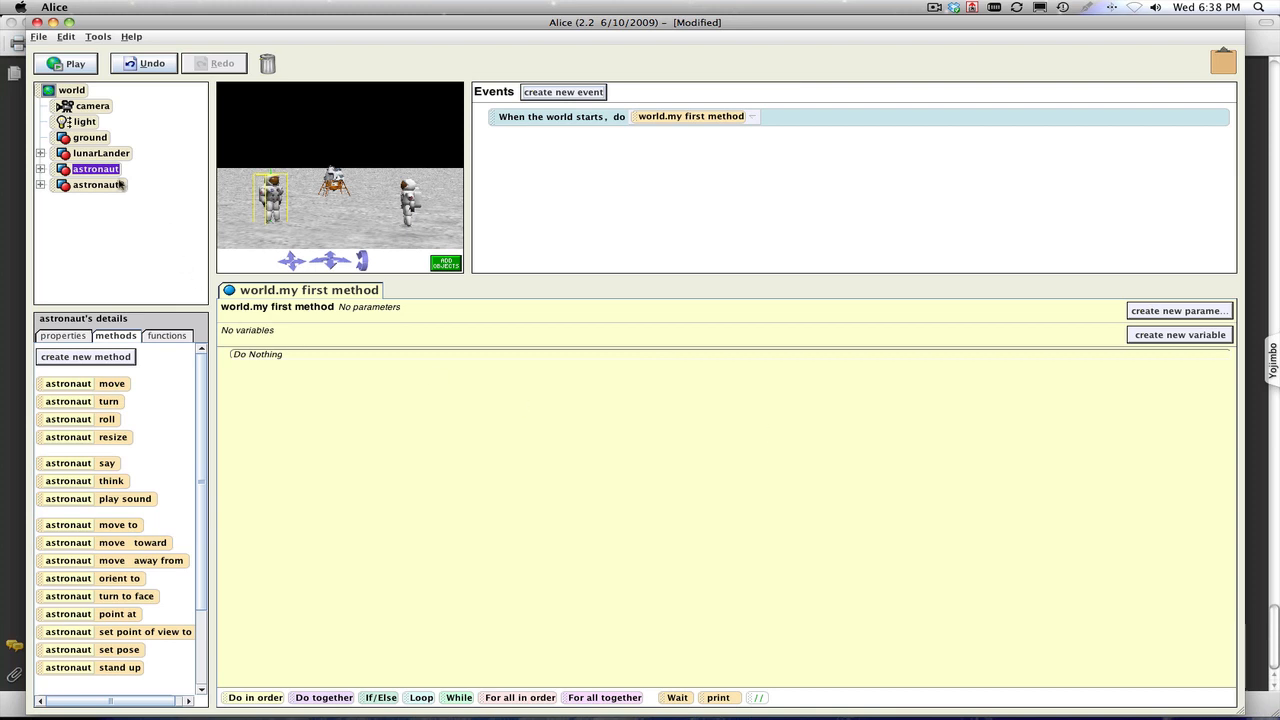
mouse_move(95, 184)
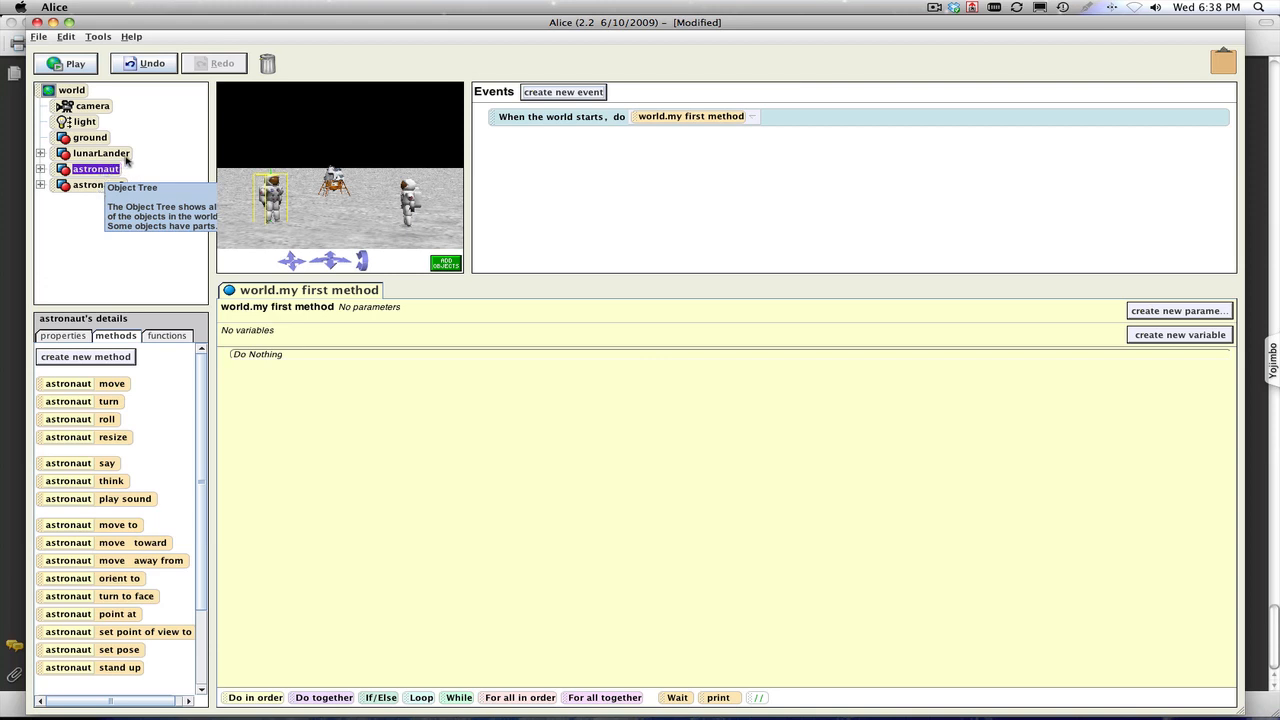
click(100, 153)
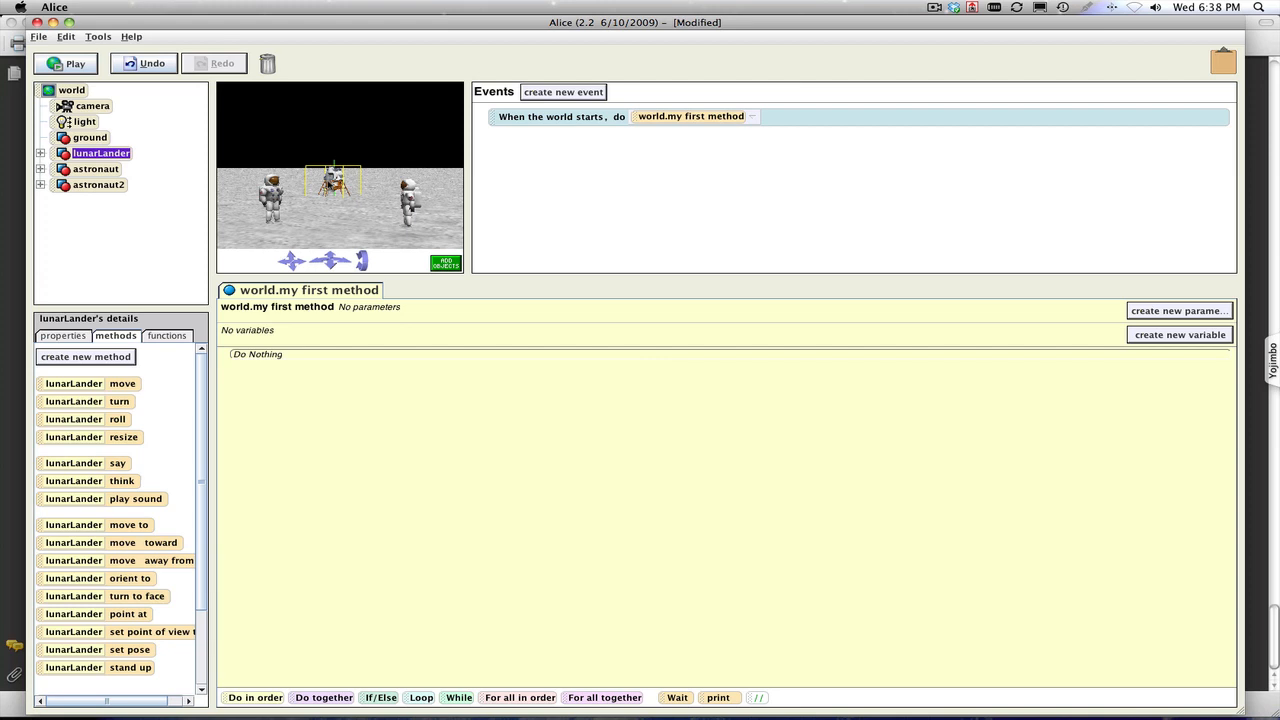
click(96, 168)
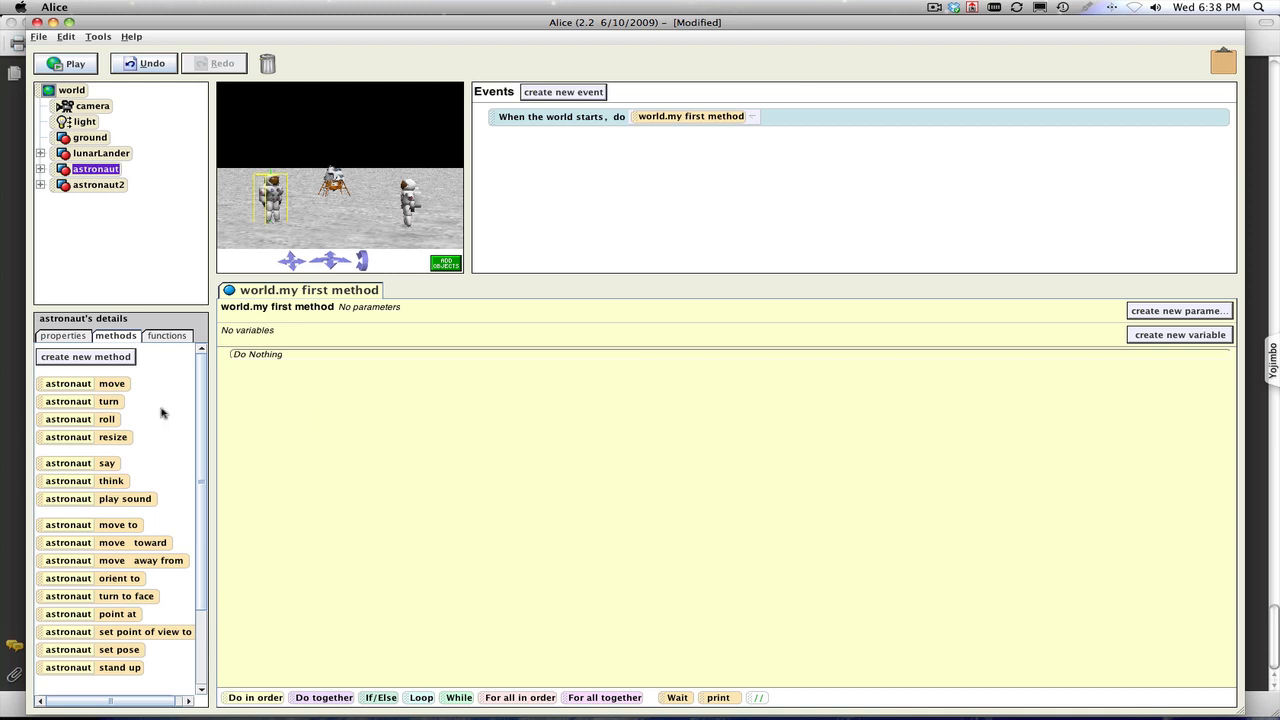
mouse_move(100, 380)
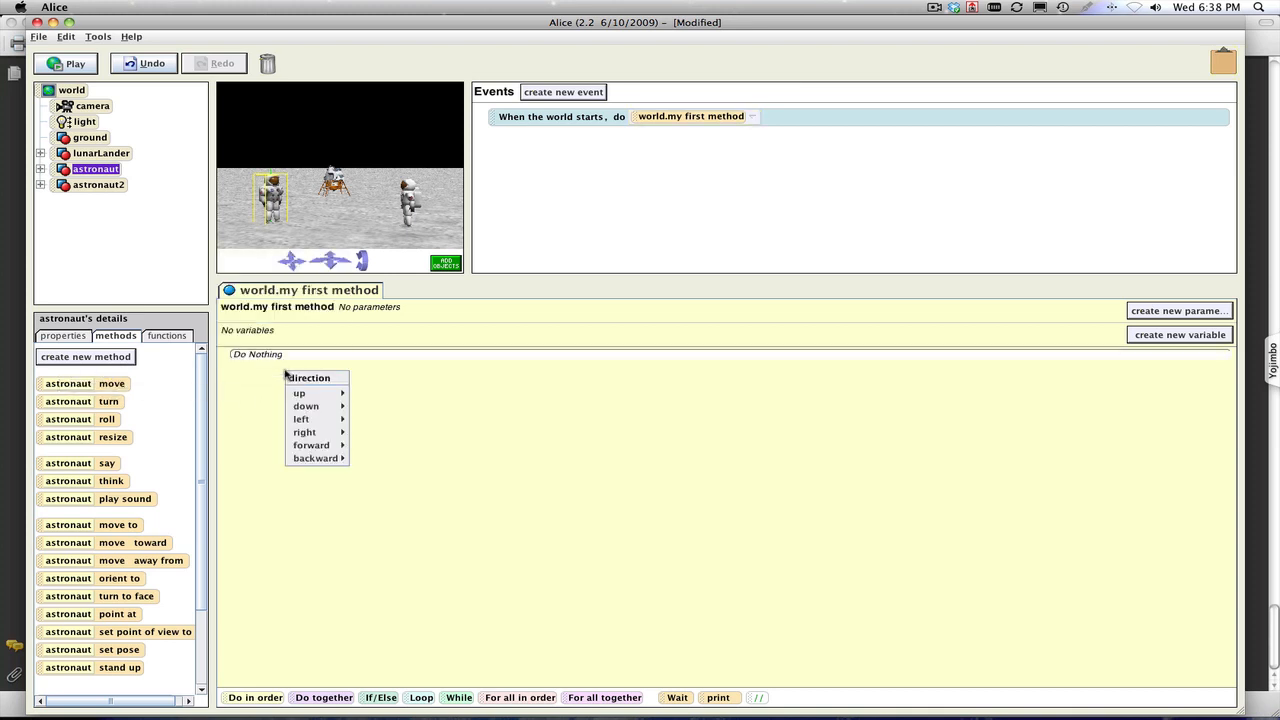
mouse_move(306, 406)
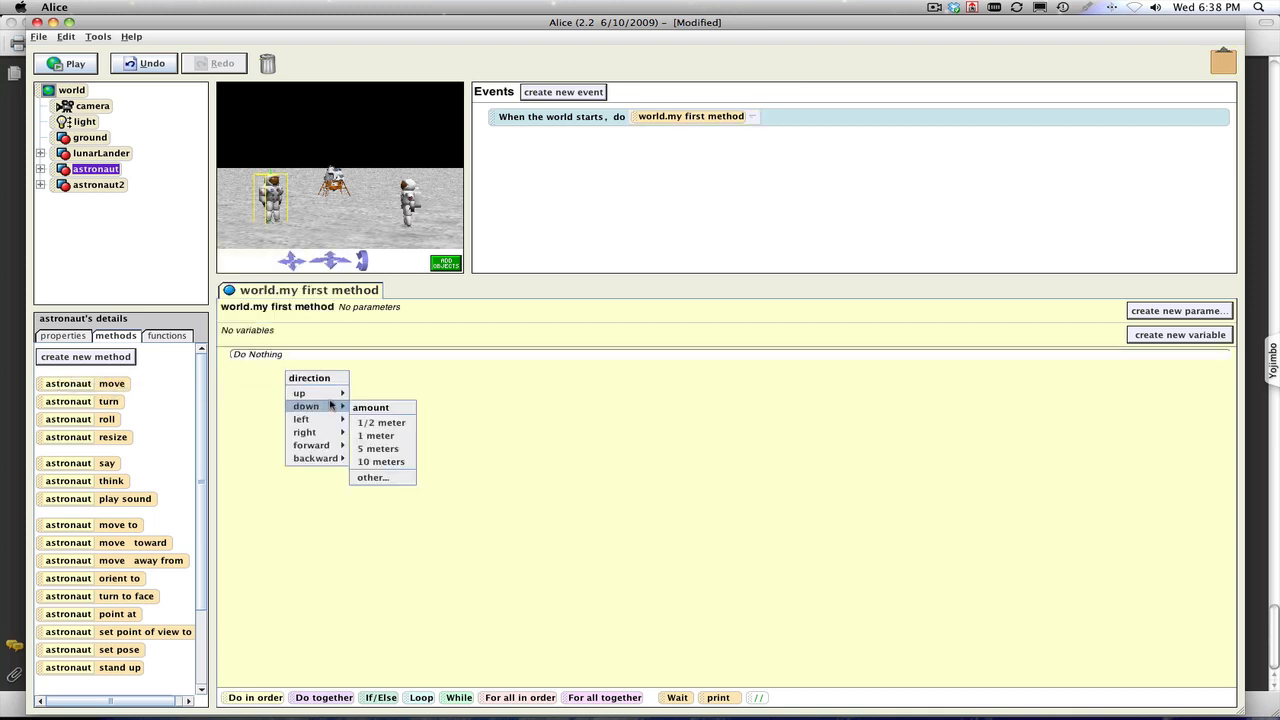
mouse_move(299, 392)
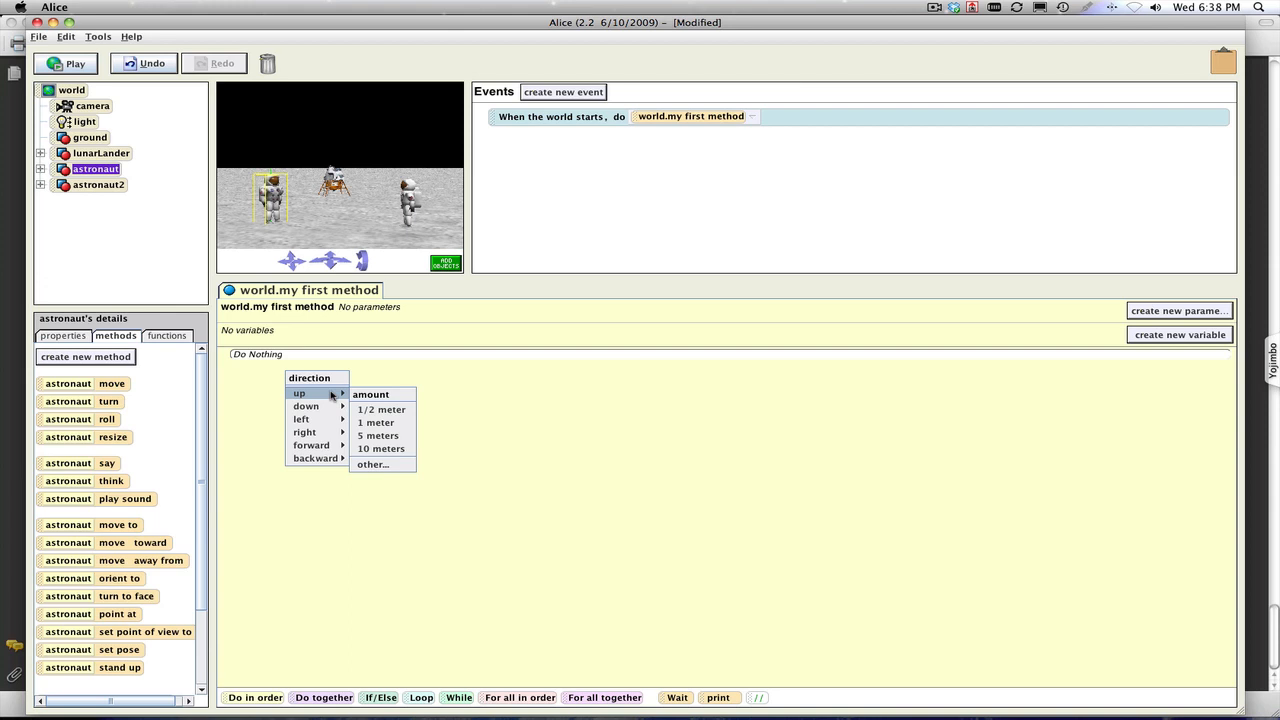
mouse_move(300, 419)
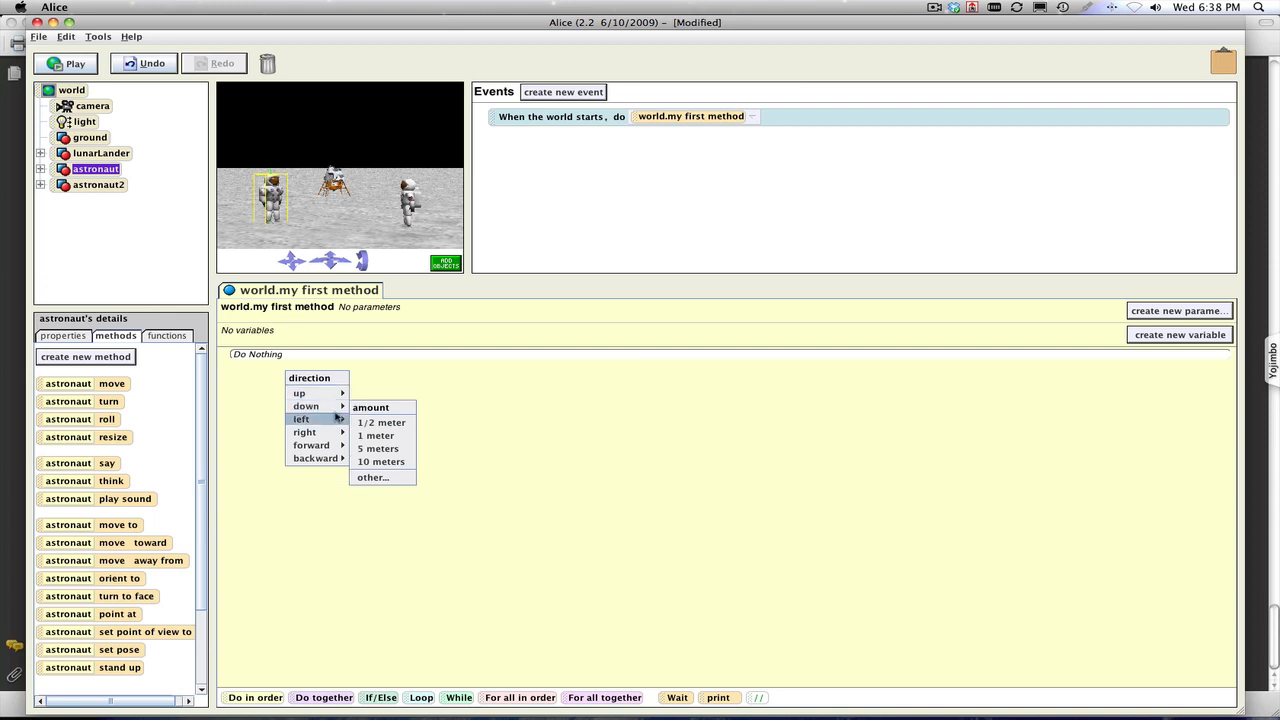
mouse_move(378, 448)
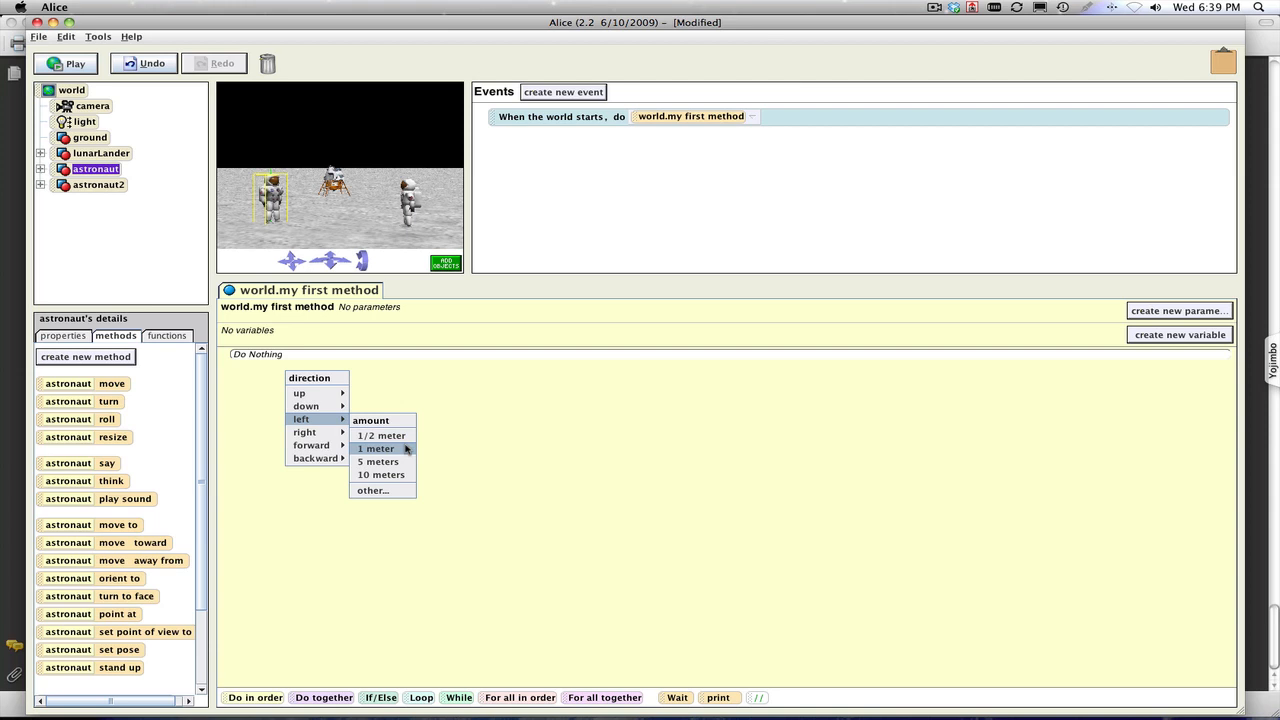
Step: Set the astronaut's move to left 1 meter and add a say 'Hello World' instruction
click(377, 448)
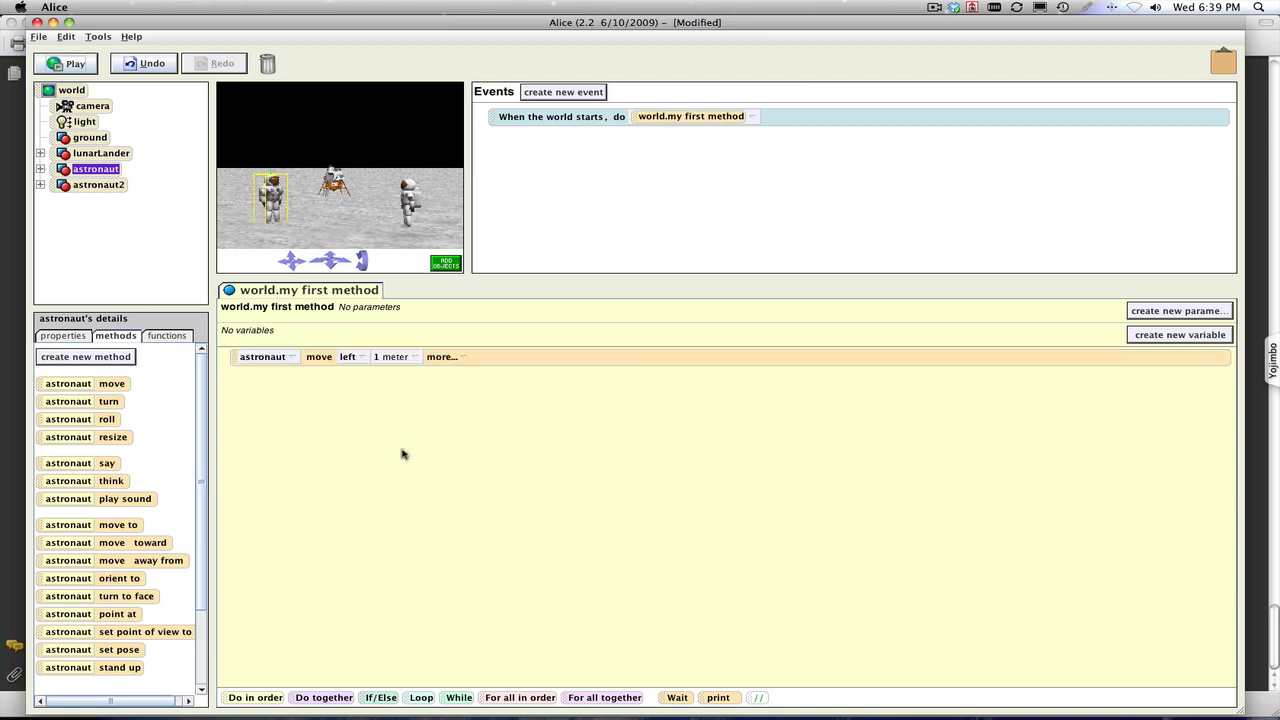
mouse_move(347, 454)
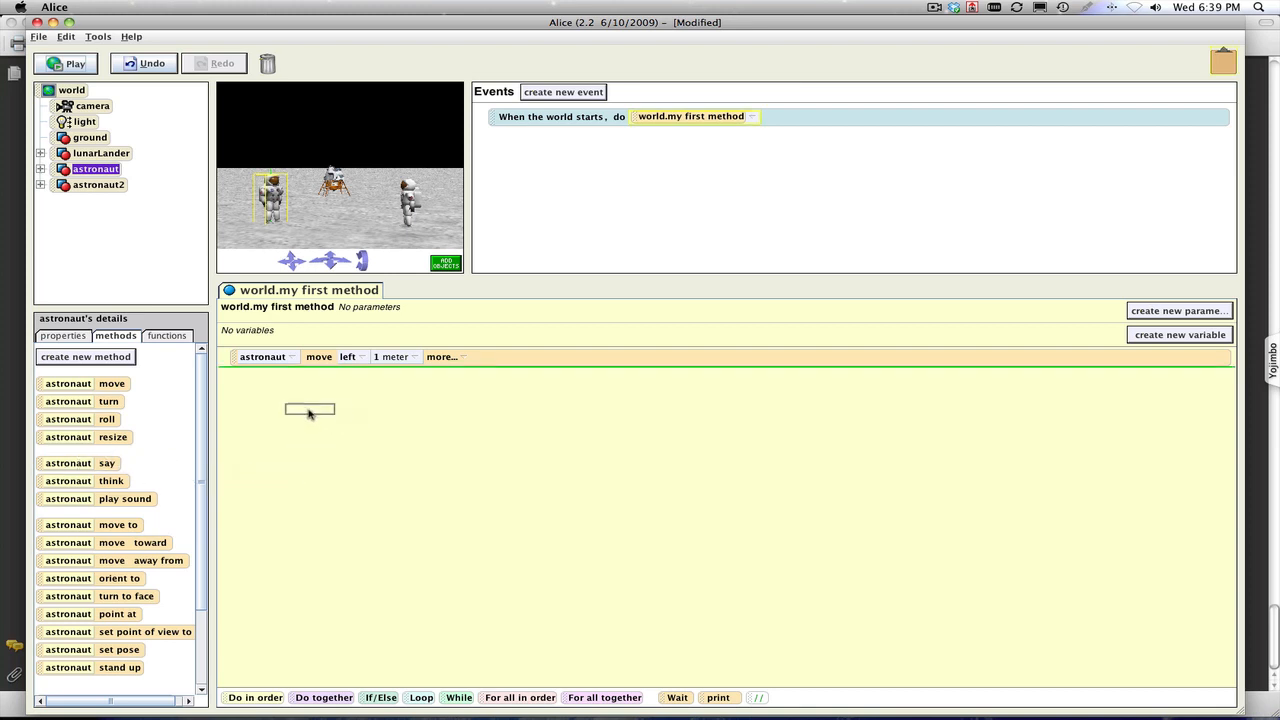
click(310, 410)
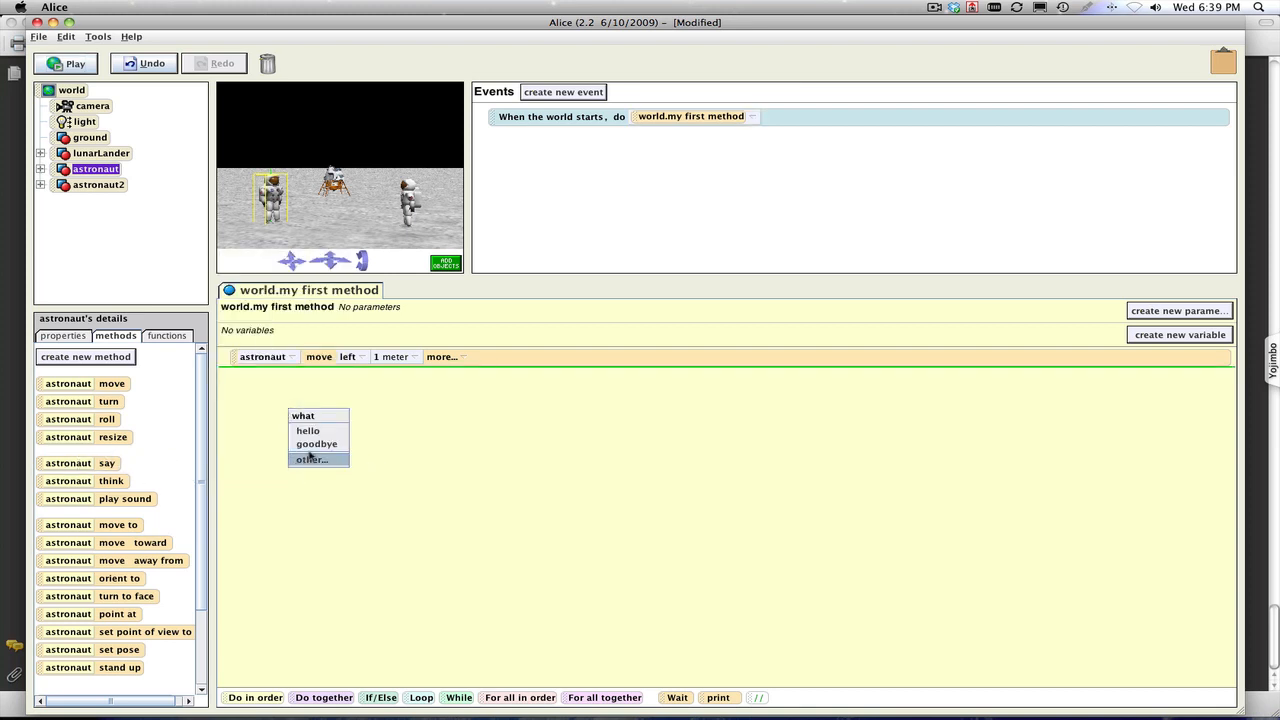
click(310, 459)
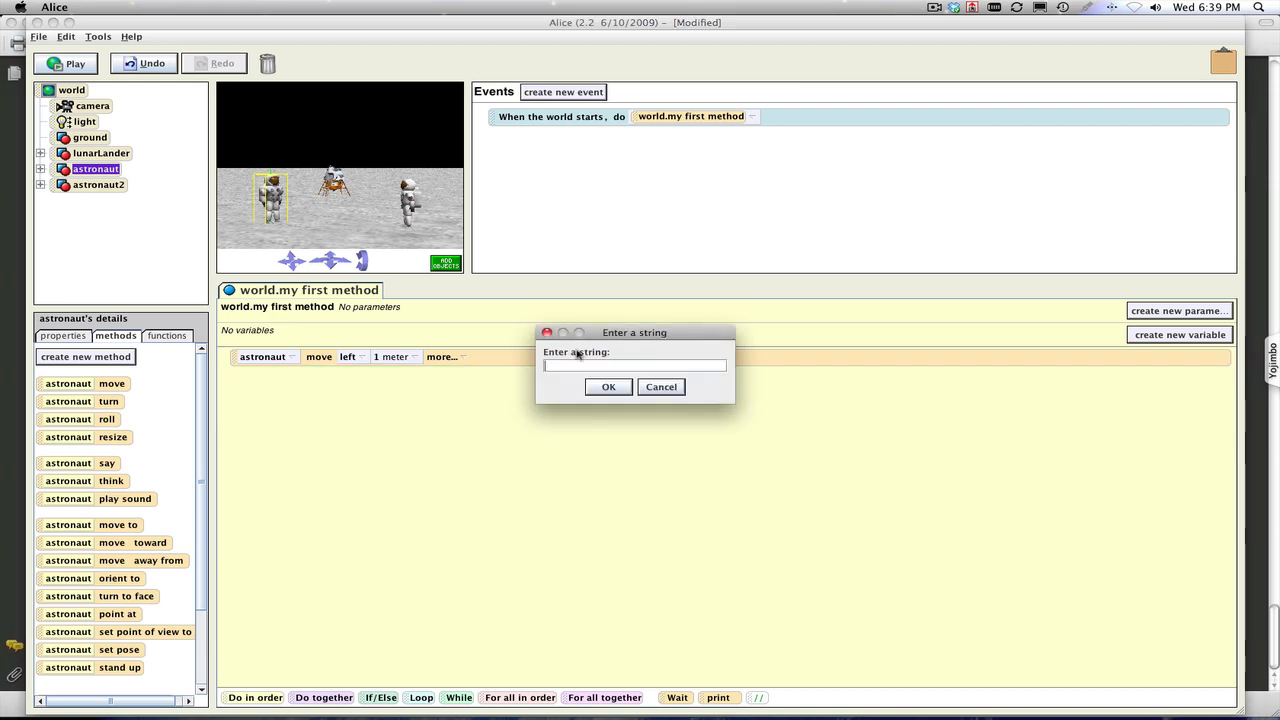
text(Hell)
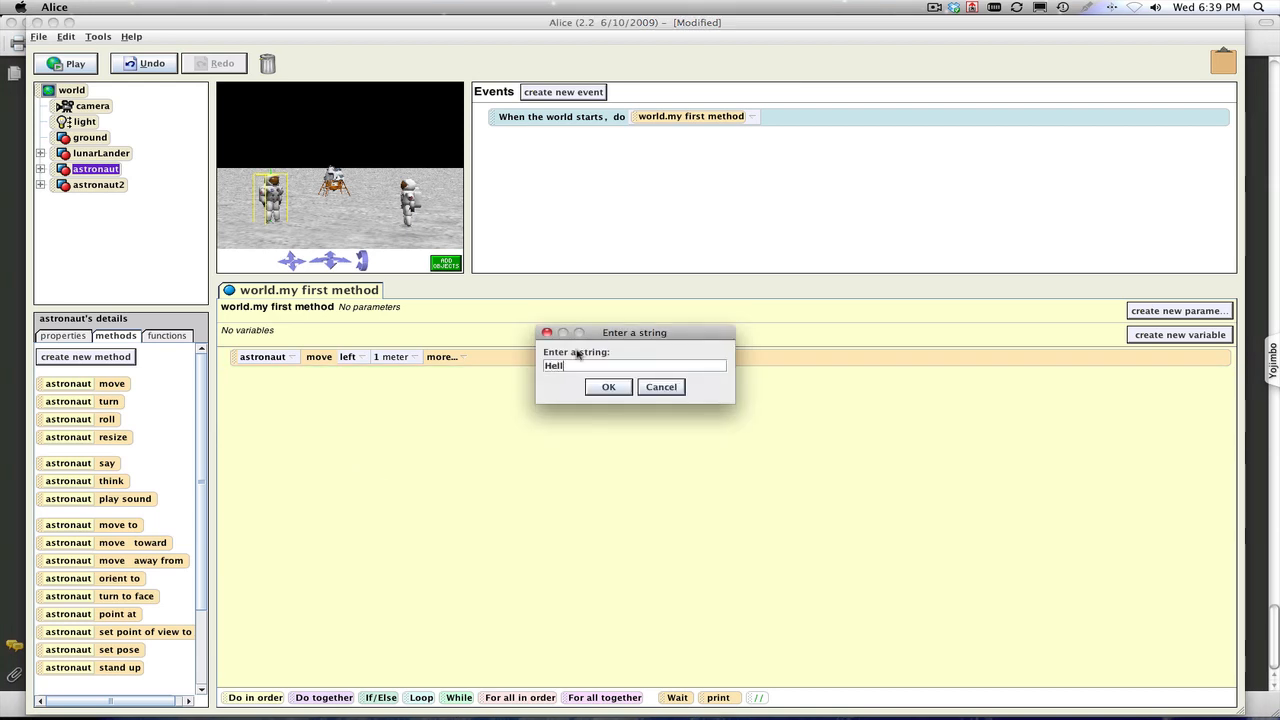
text(o World)
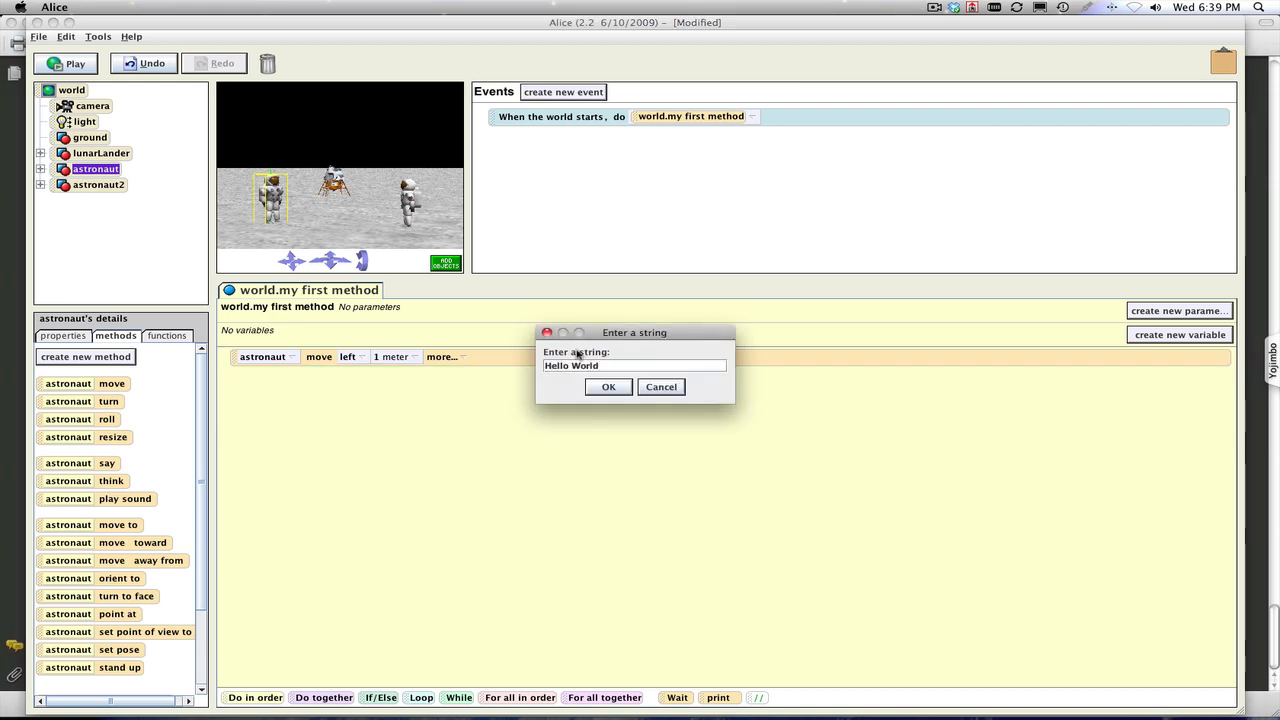
click(608, 387)
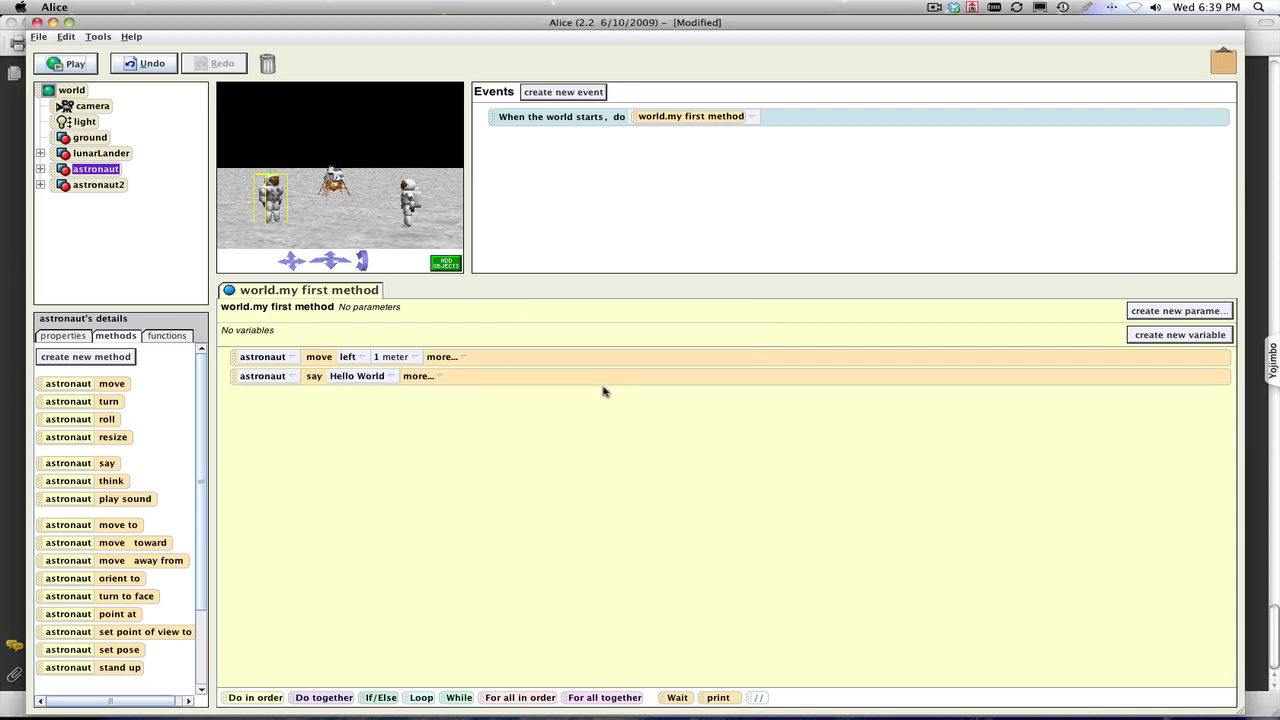
mouse_move(515, 397)
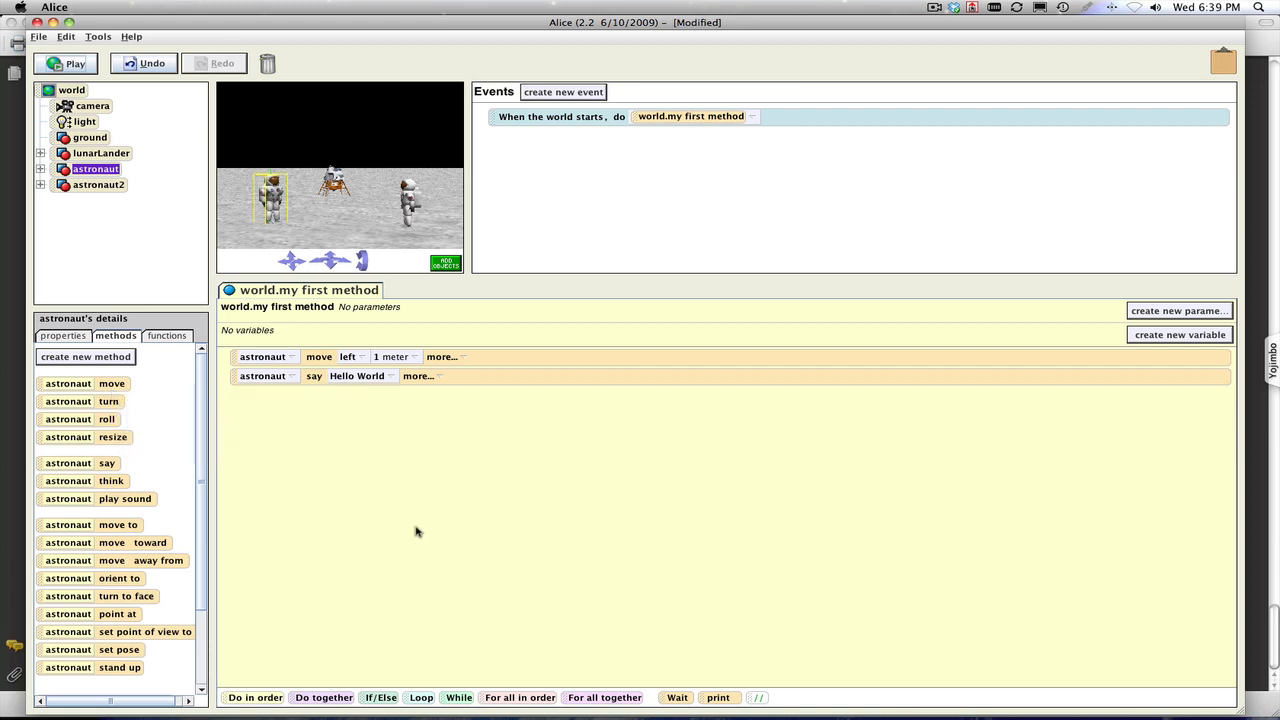
mouse_move(430, 543)
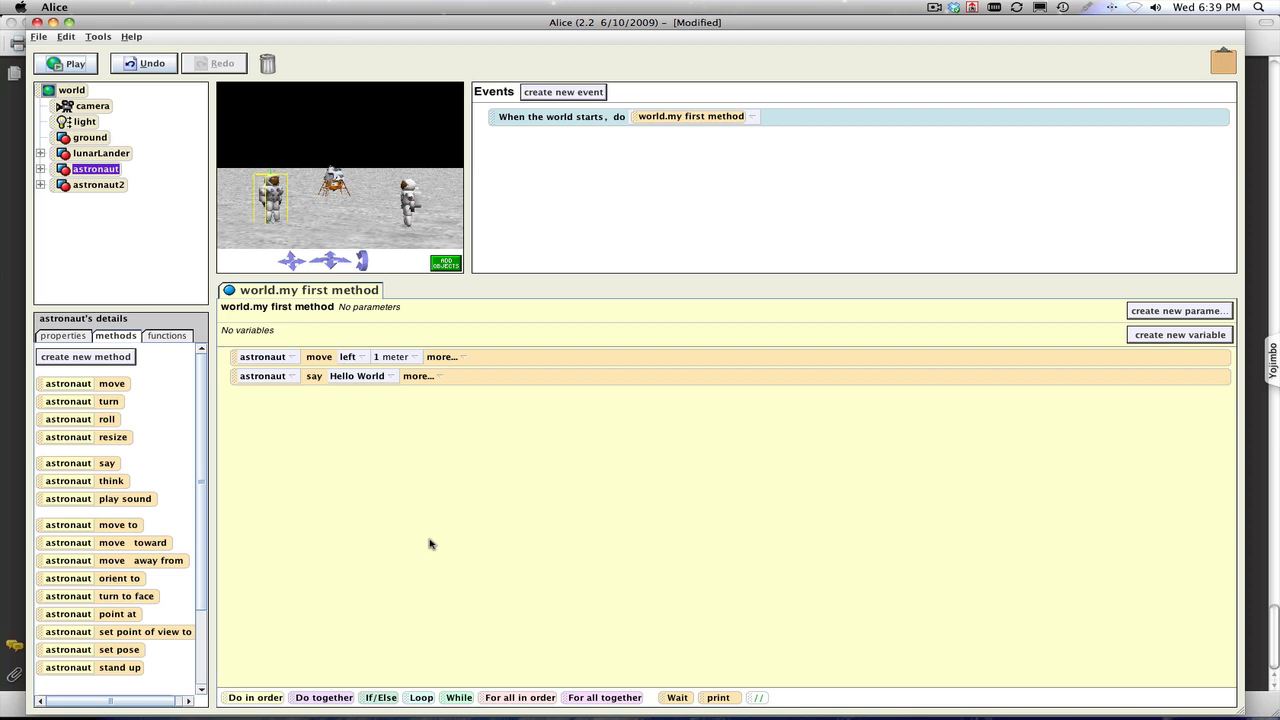
mouse_move(375, 491)
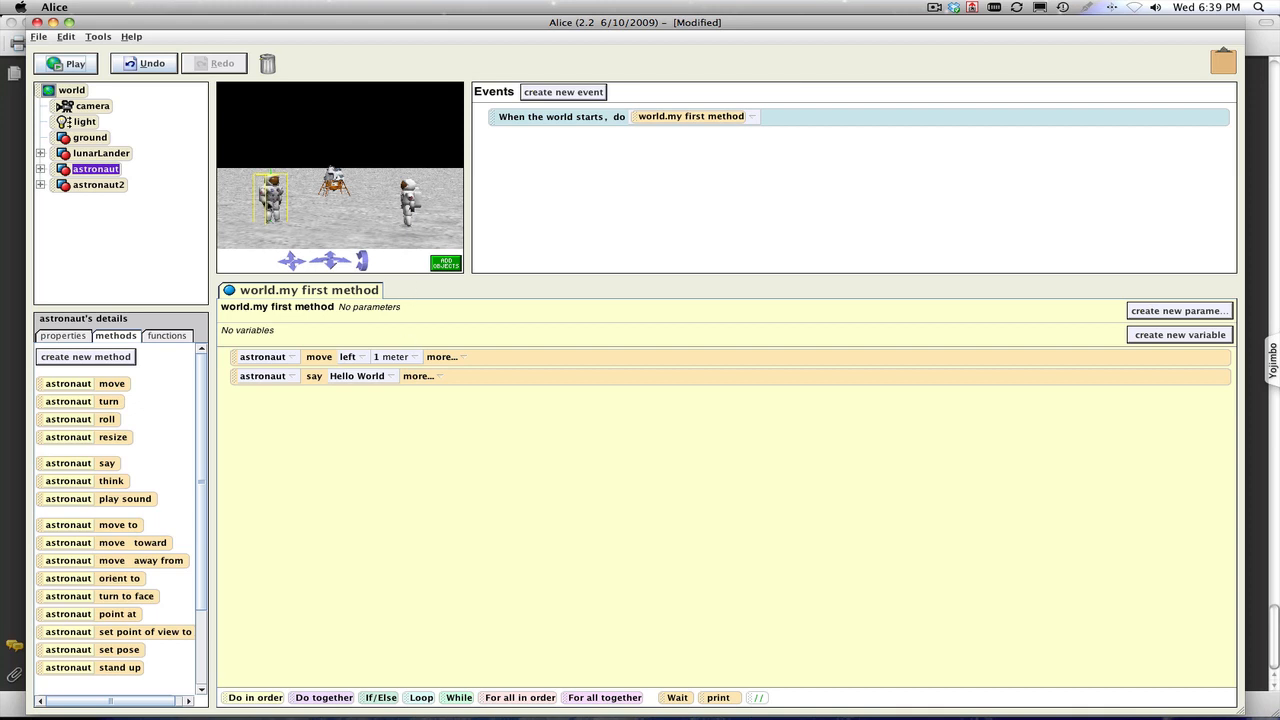
mouse_move(386, 329)
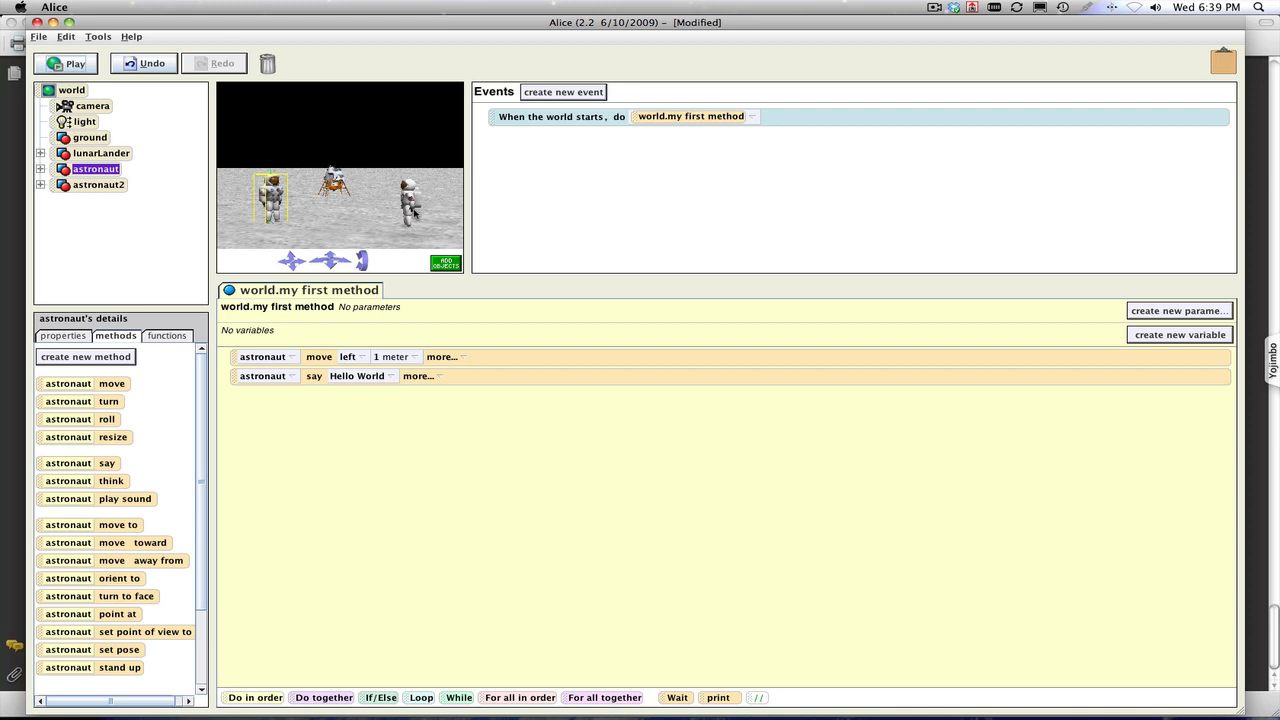
mouse_move(598, 463)
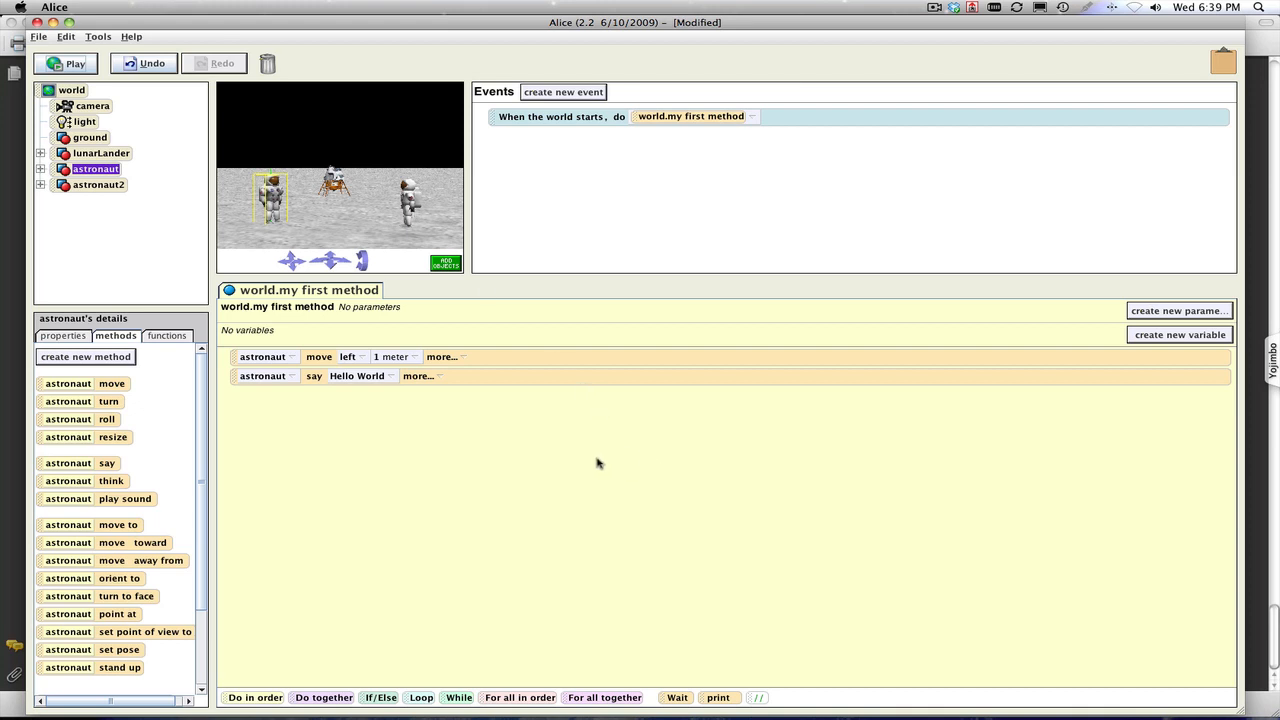
click(68, 63)
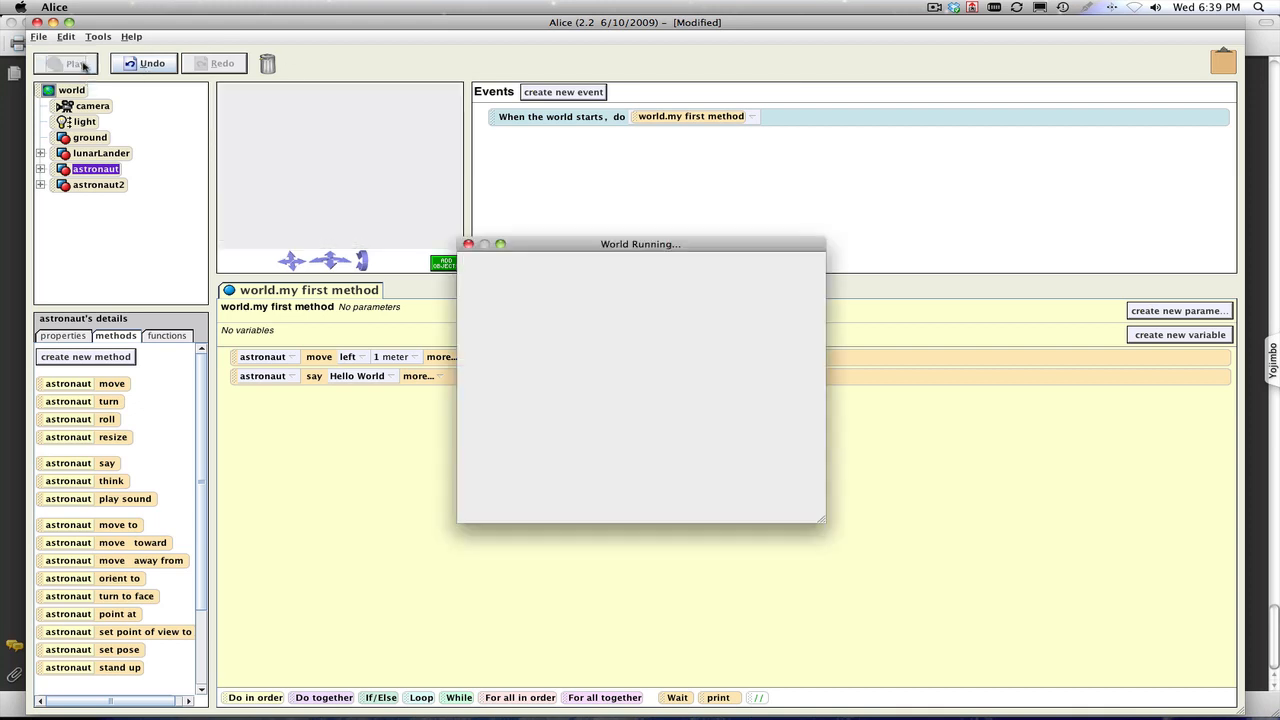
click(73, 63)
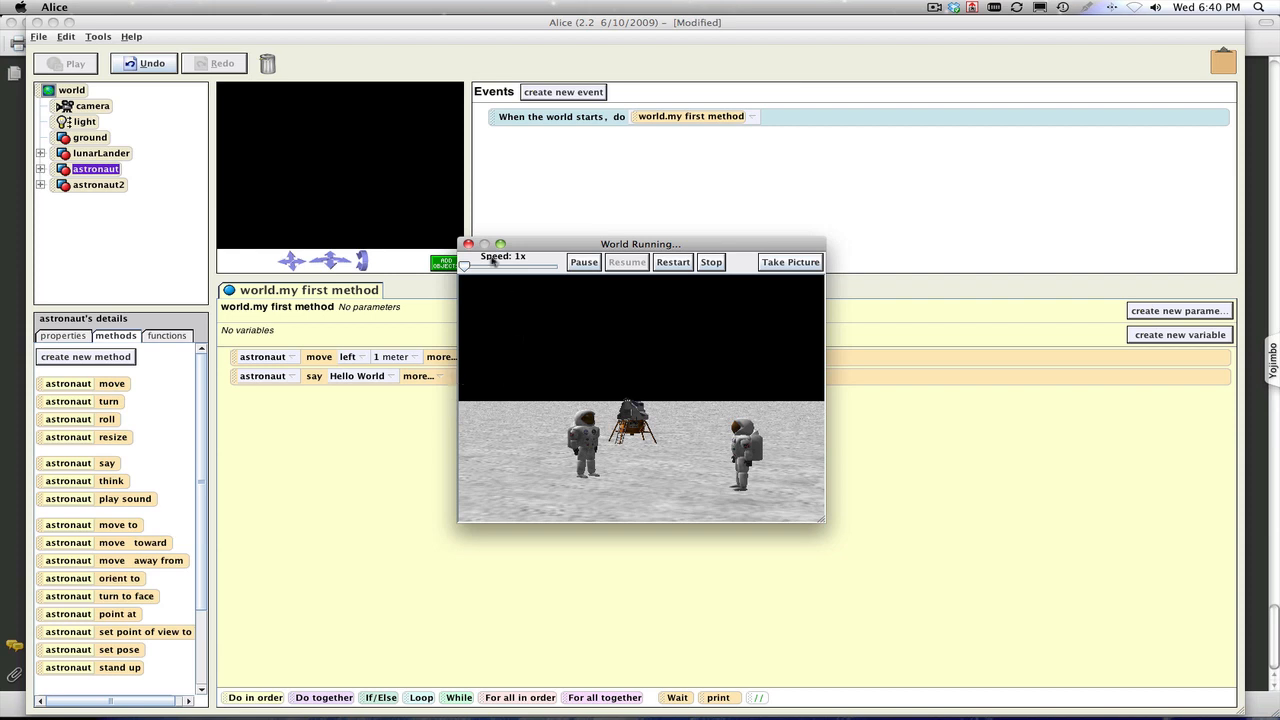
click(710, 262)
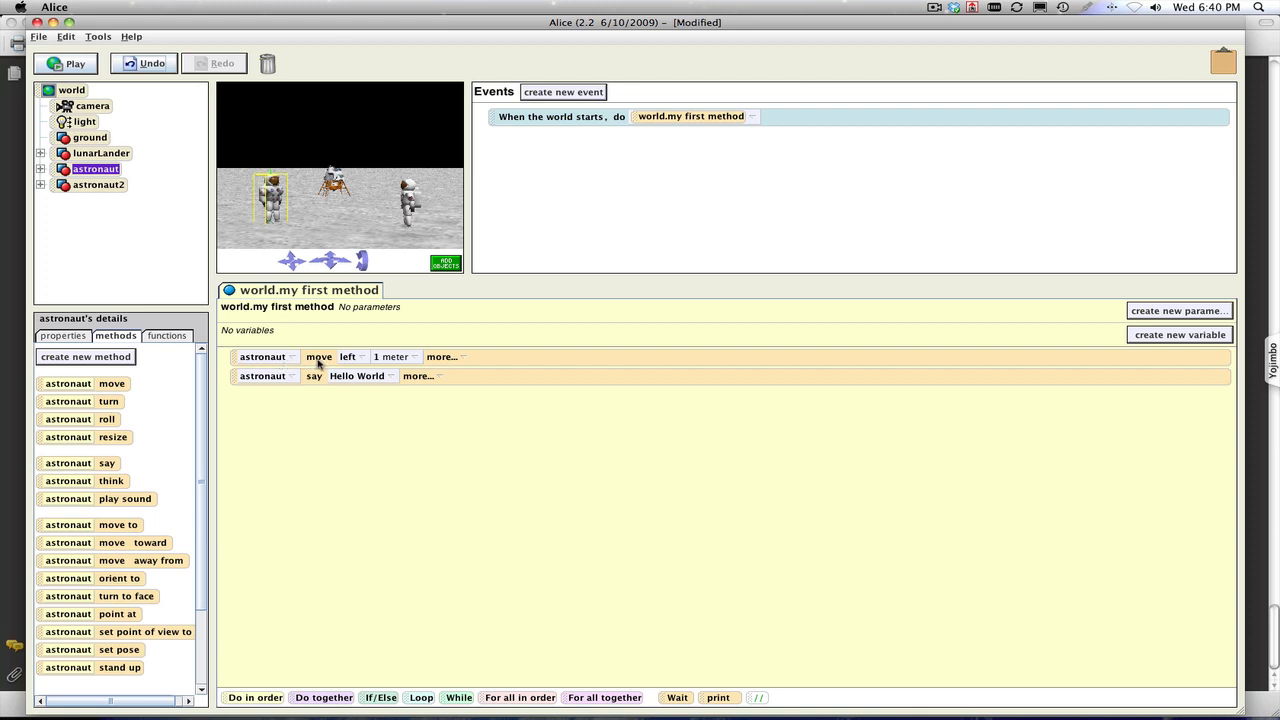
mouse_move(350, 368)
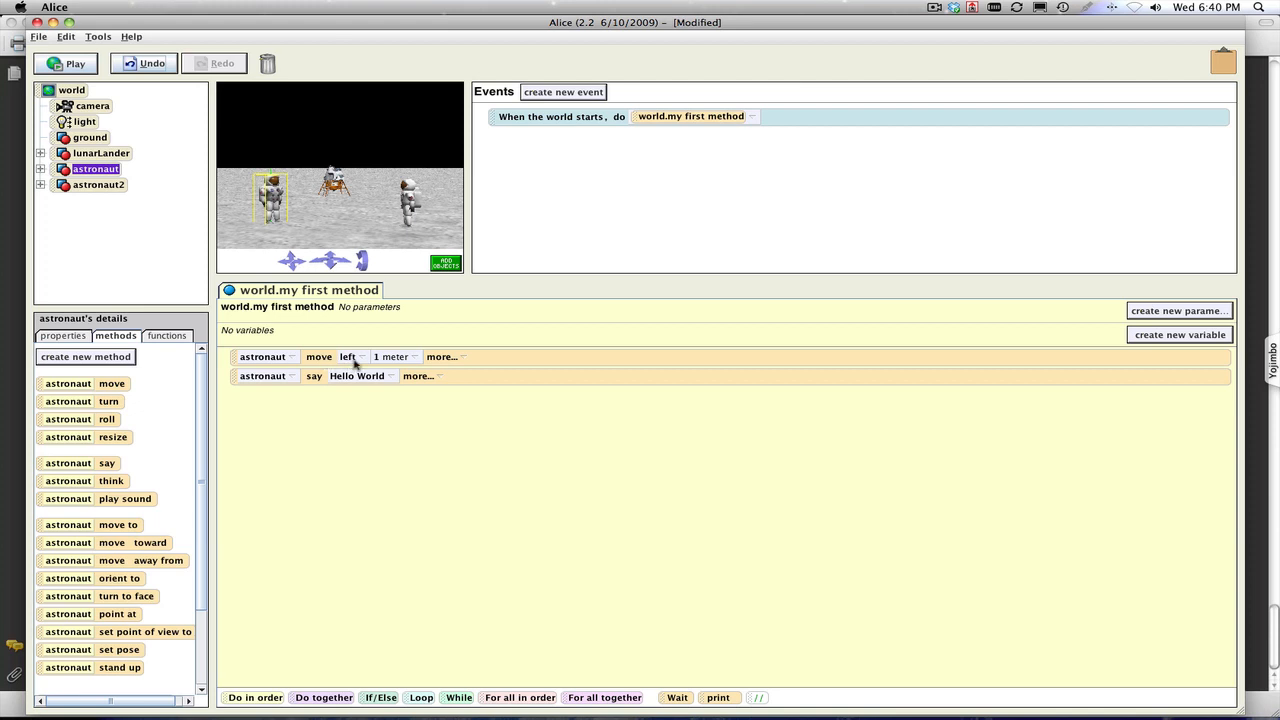
mouse_move(423, 372)
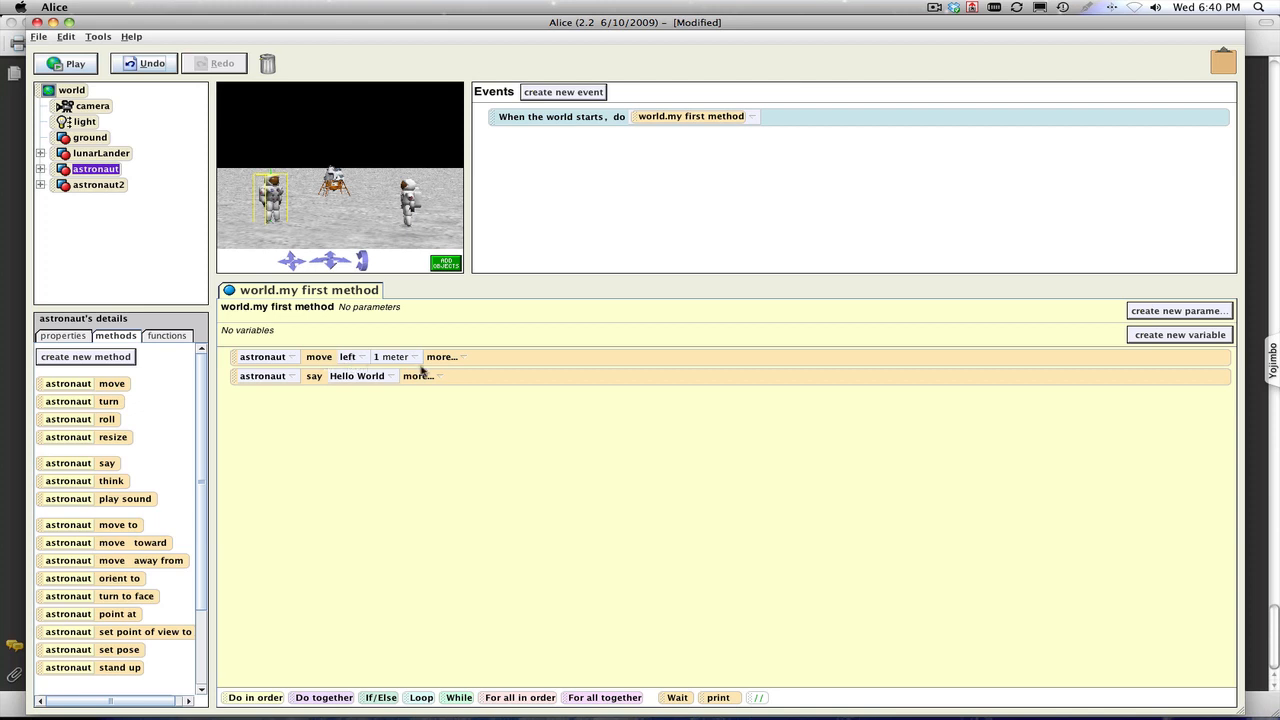
Step: Set the say instruction's duration to 6 seconds and start running the world
click(441, 357)
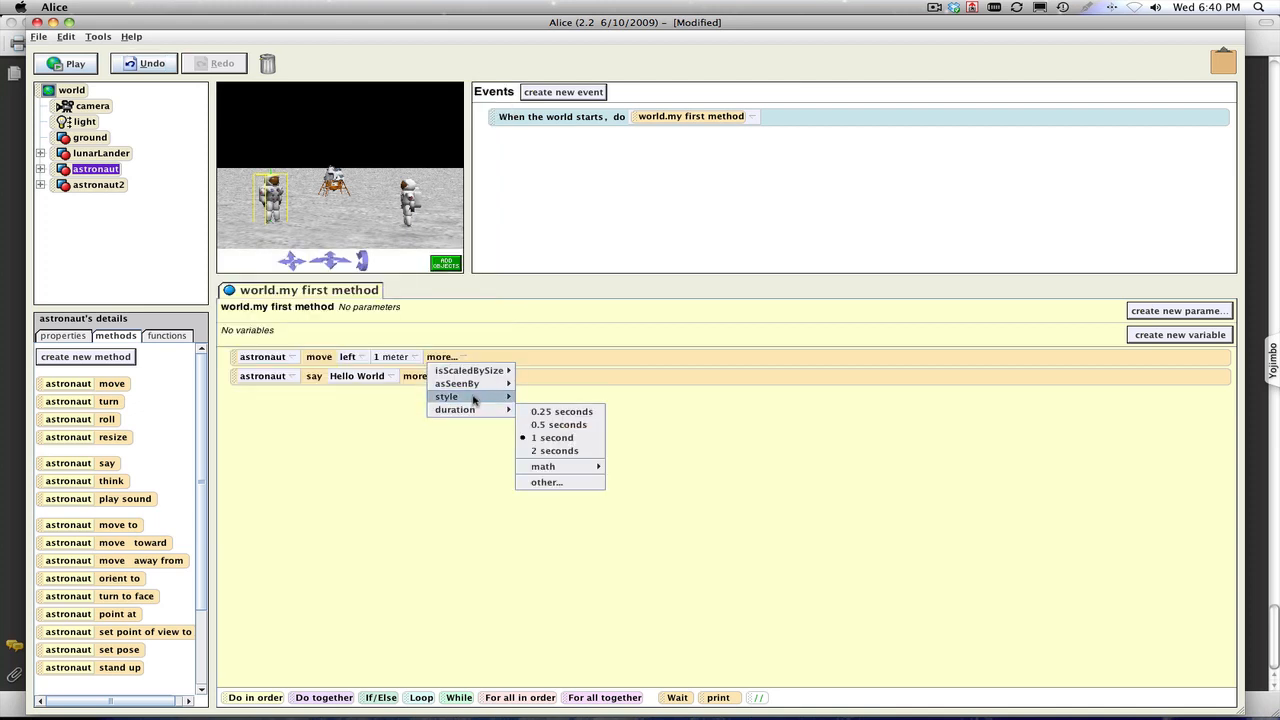
mouse_move(454, 410)
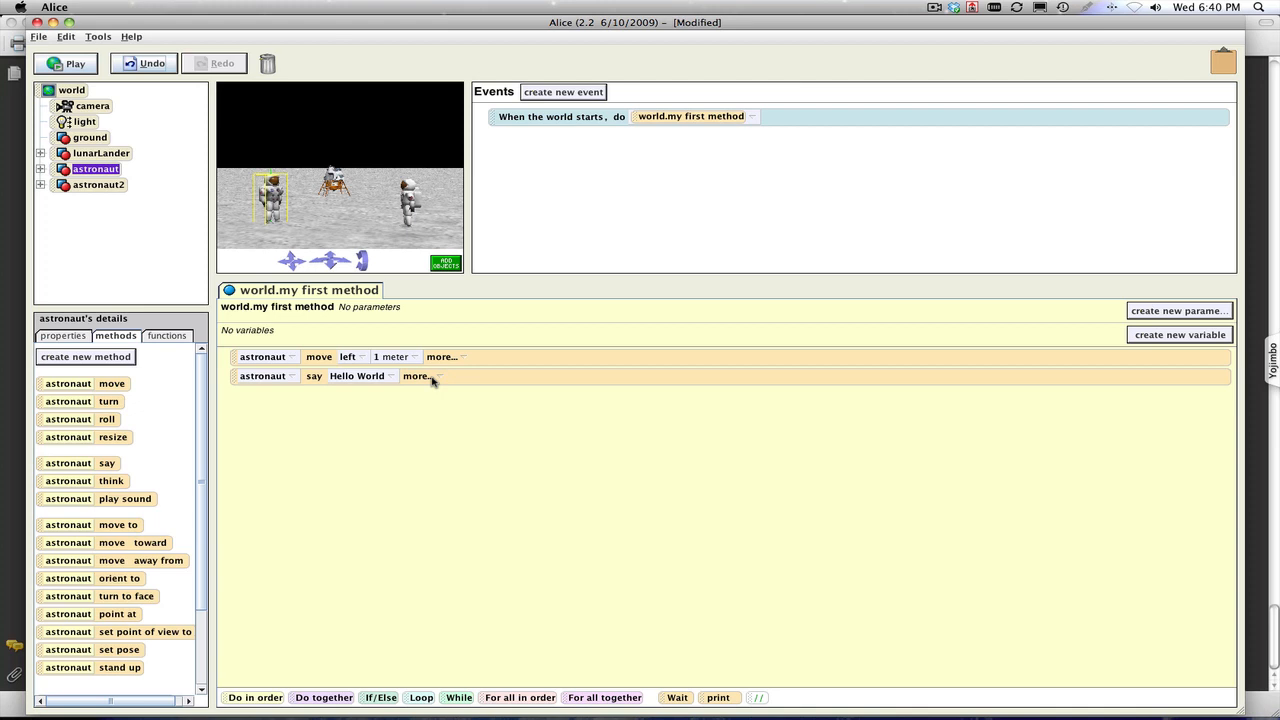
click(417, 376)
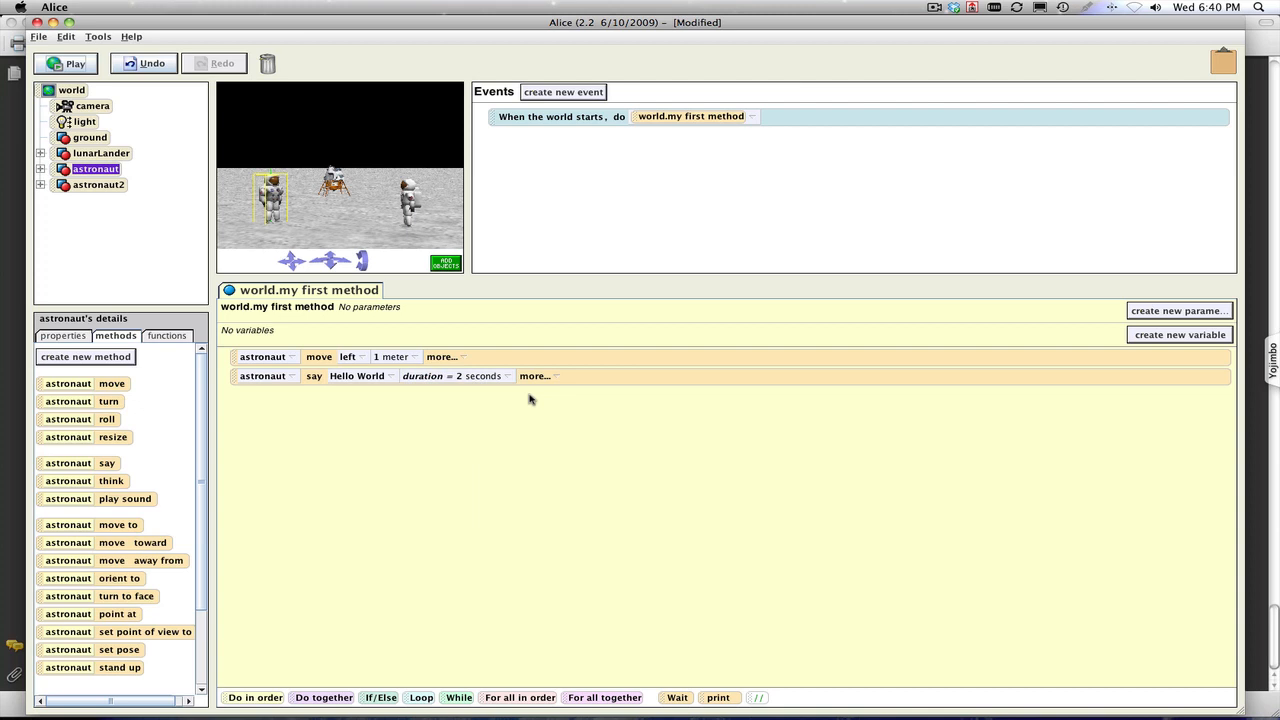
click(507, 376)
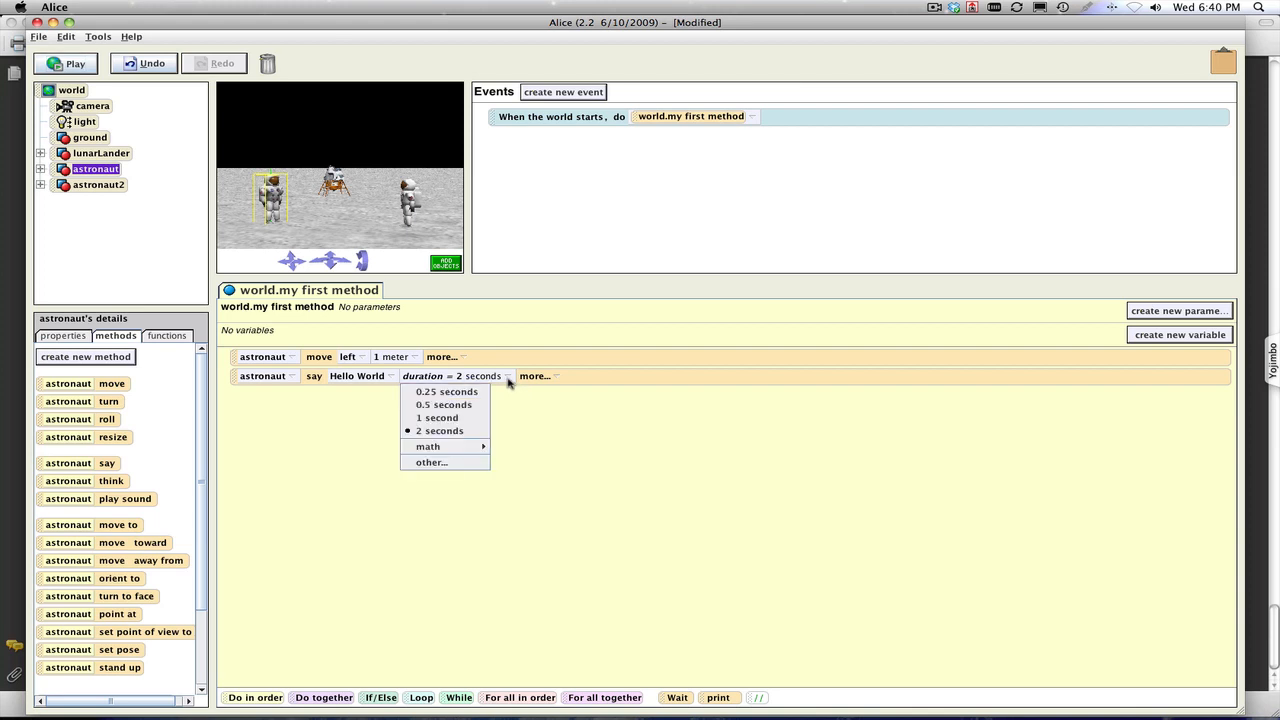
click(431, 462)
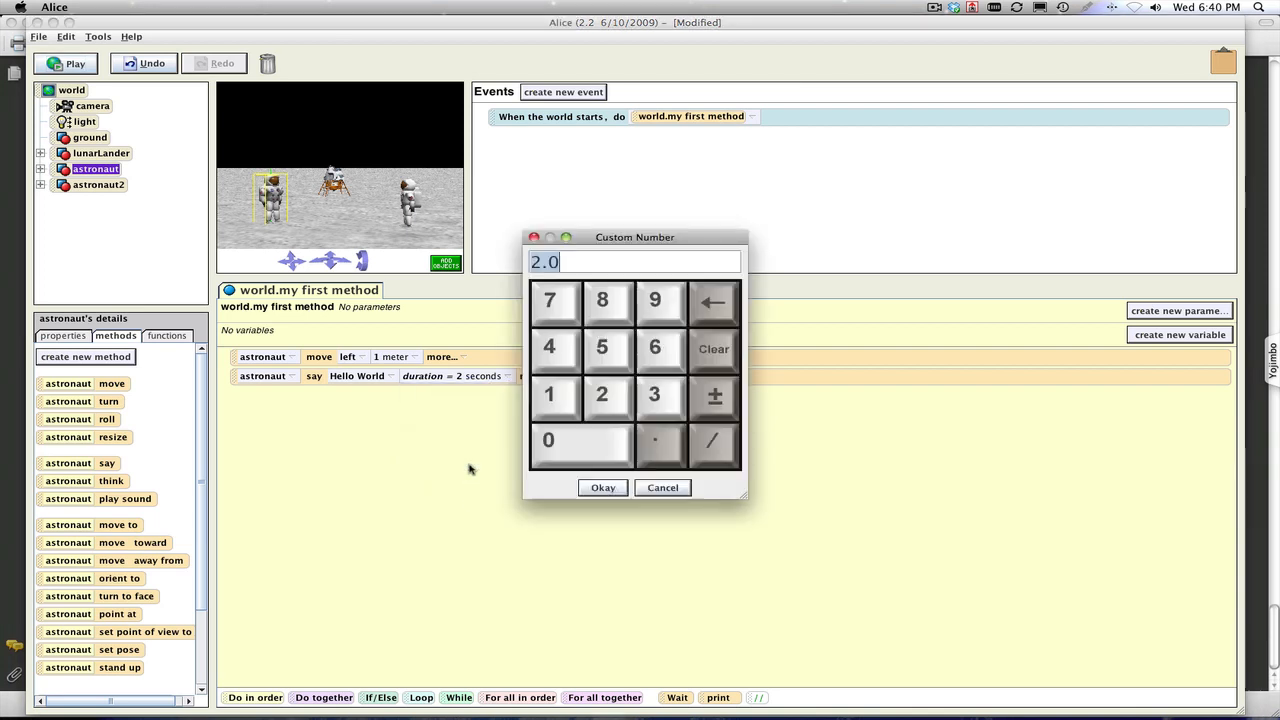
click(654, 347)
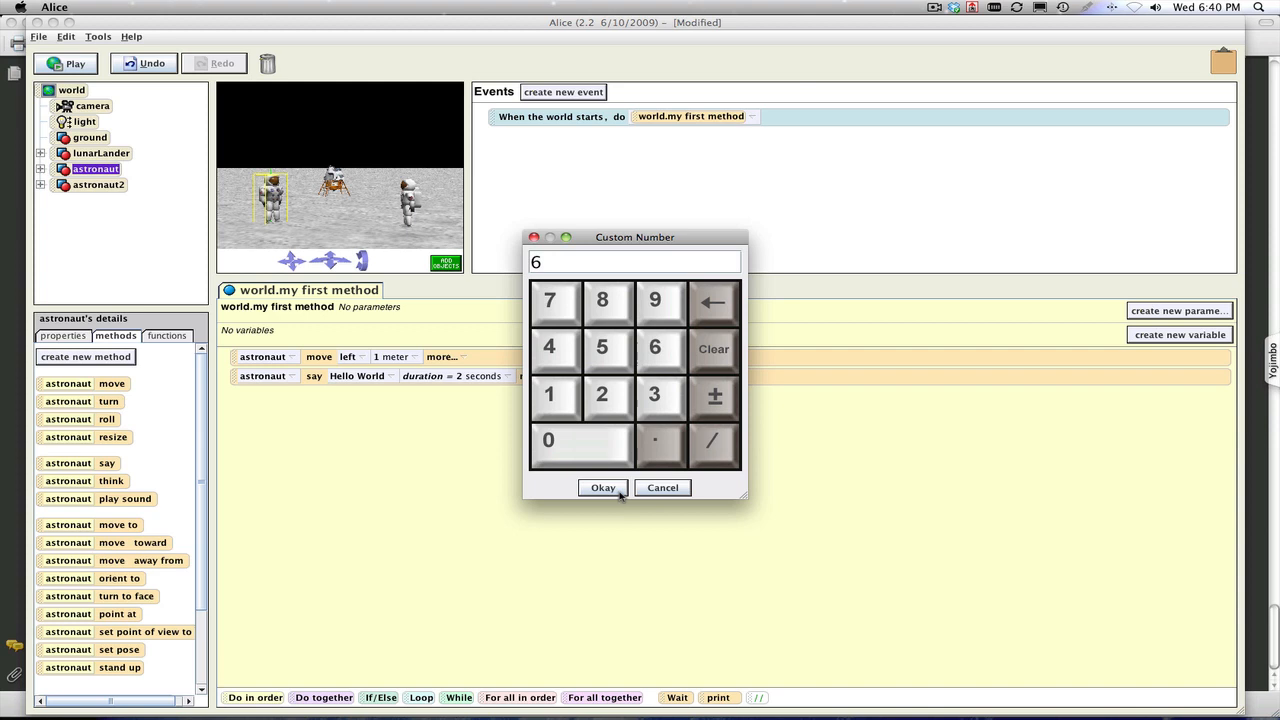
click(602, 487)
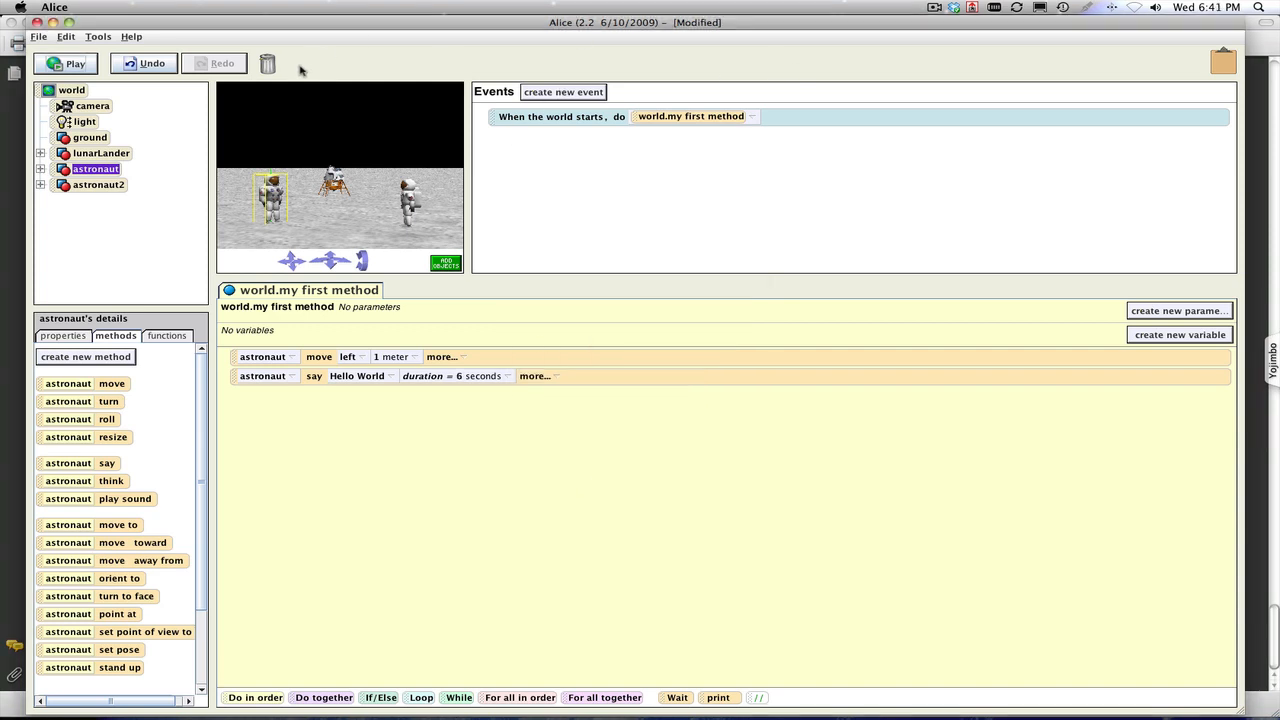
click(65, 63)
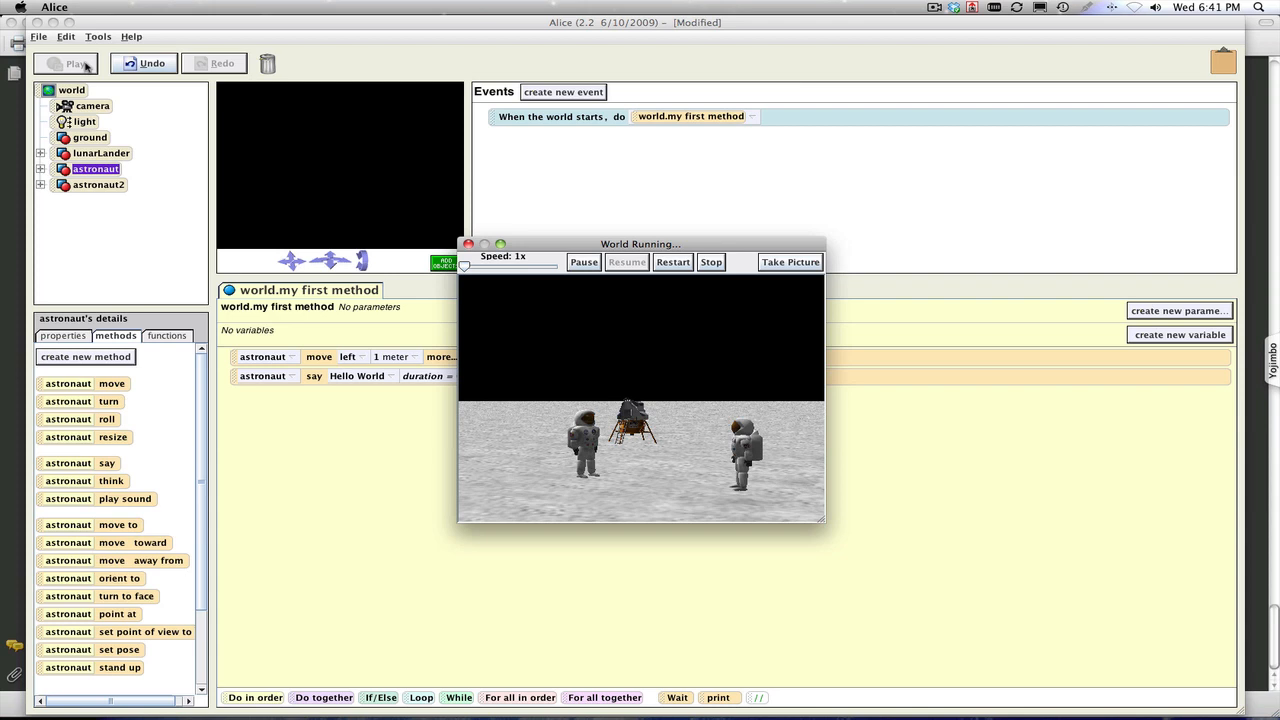
Step: Close the World Running window, then page the Class 2 Free slides back to Chapters
click(710, 262)
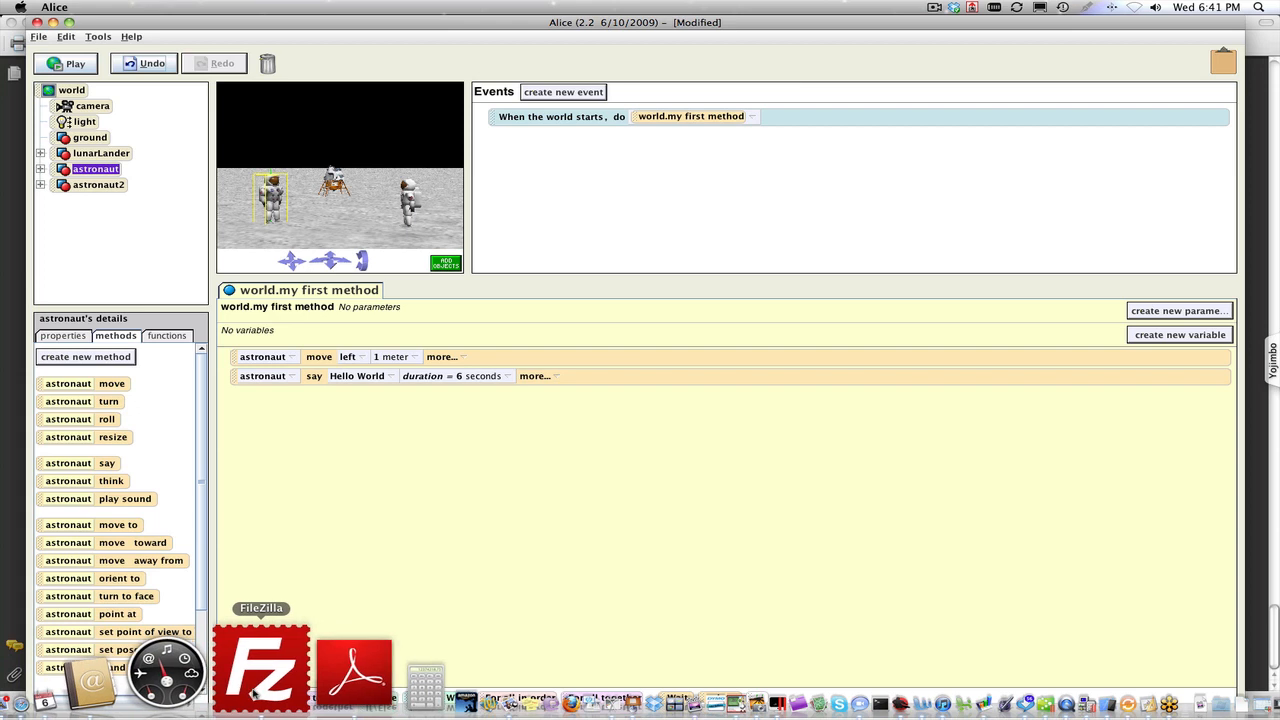
mouse_move(300, 665)
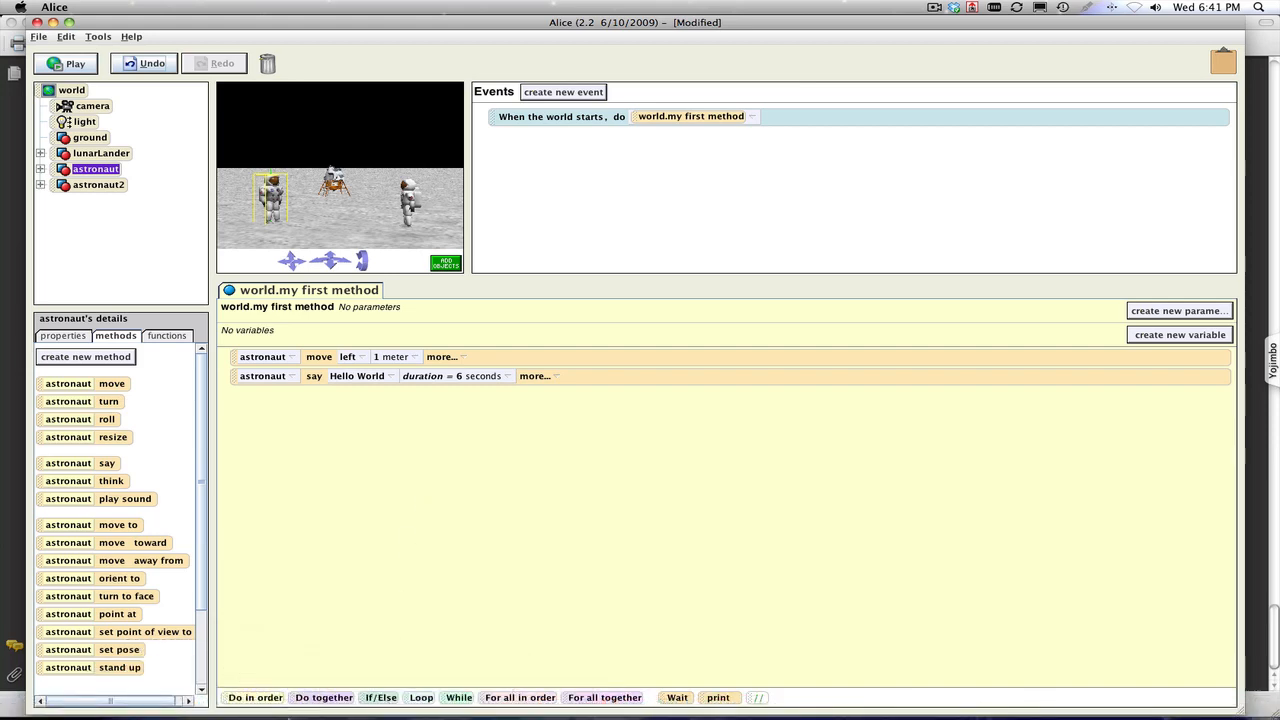
click(290, 670)
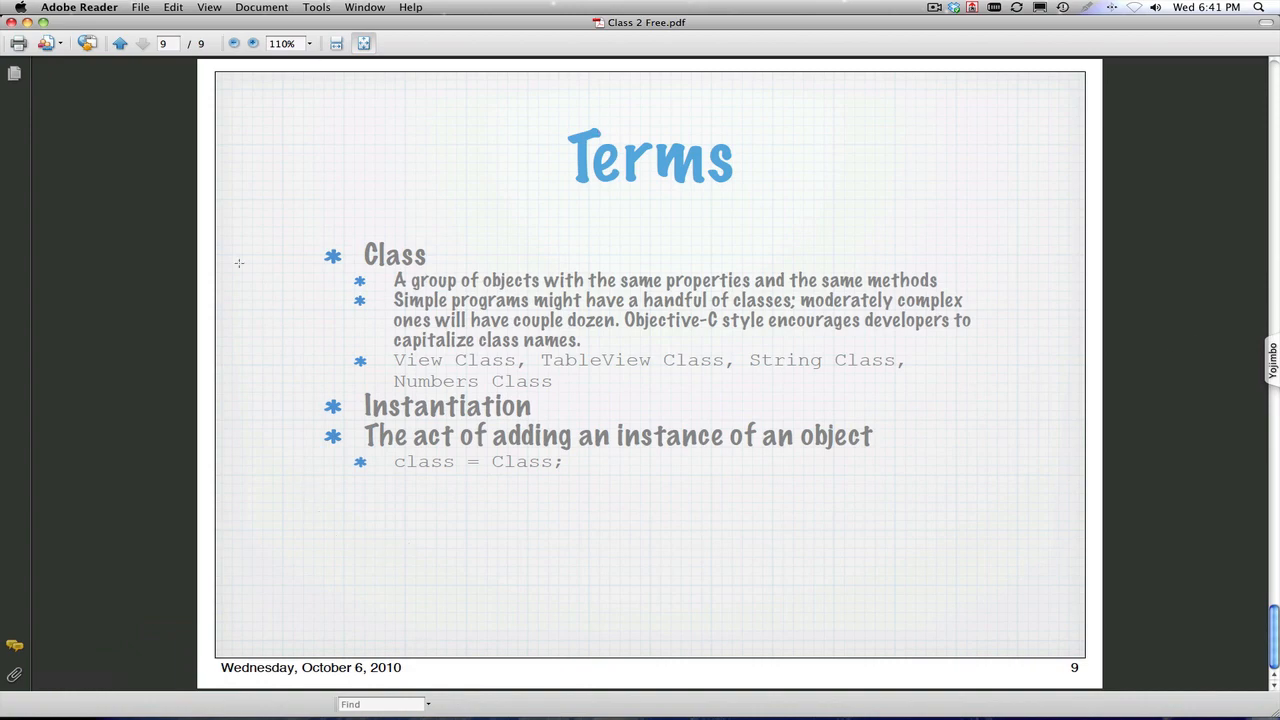
click(120, 43)
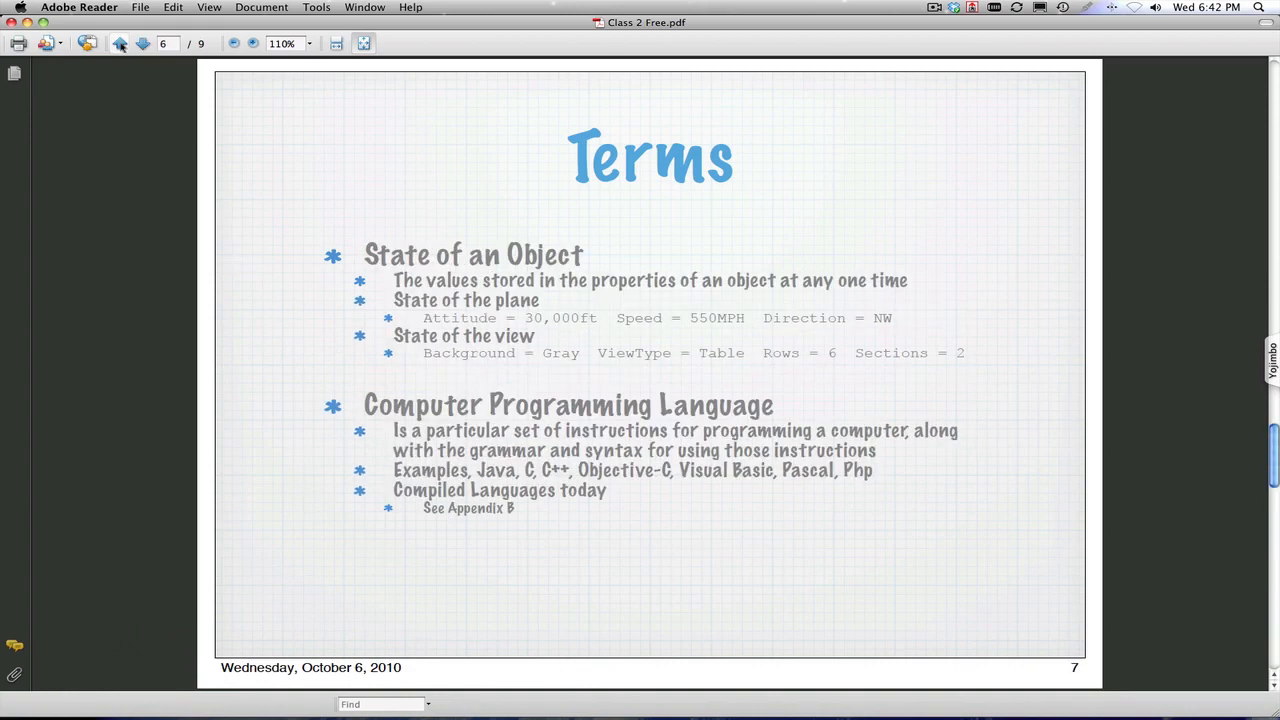
click(120, 43)
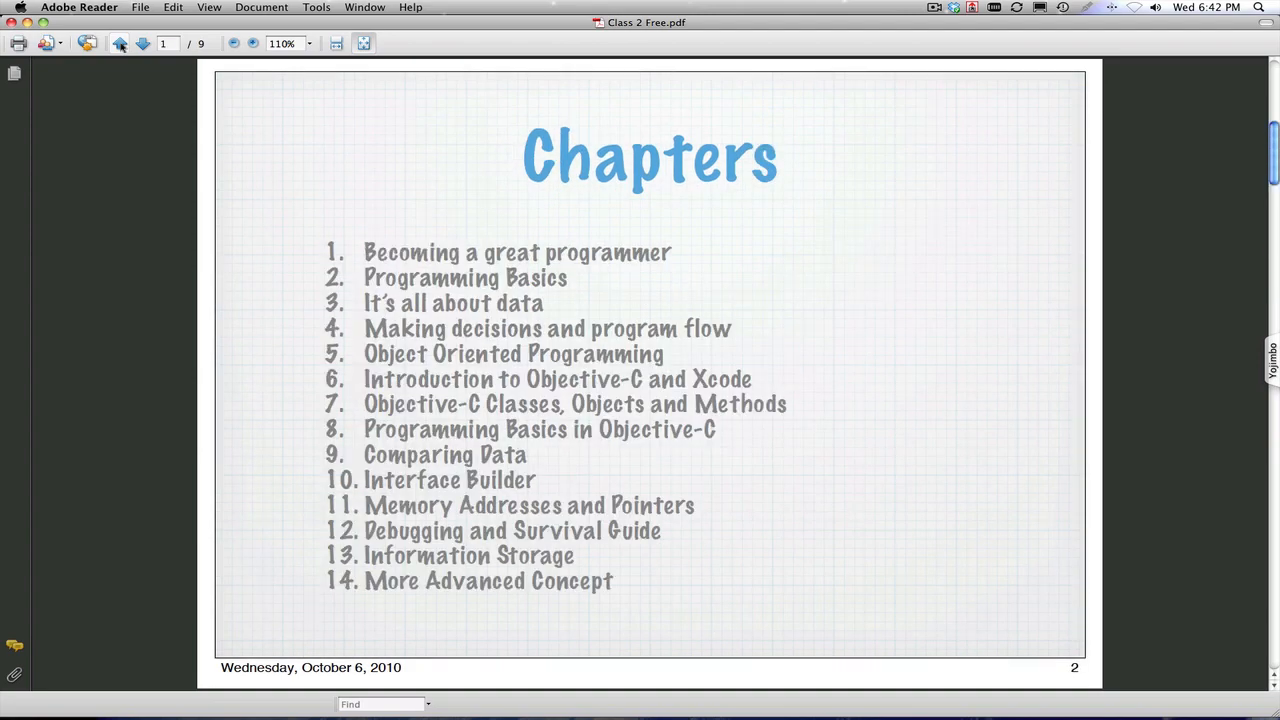